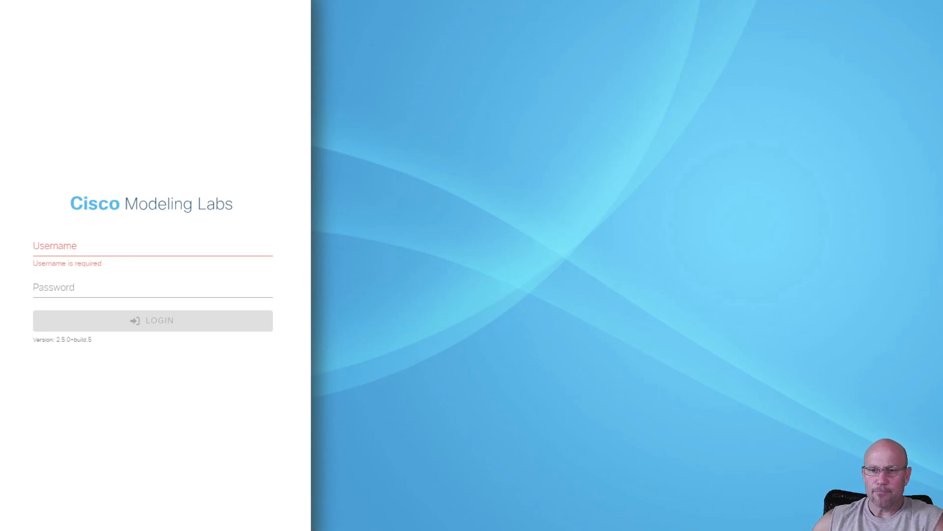
- Enter admin as the CML username and move to the password field
text(admin)
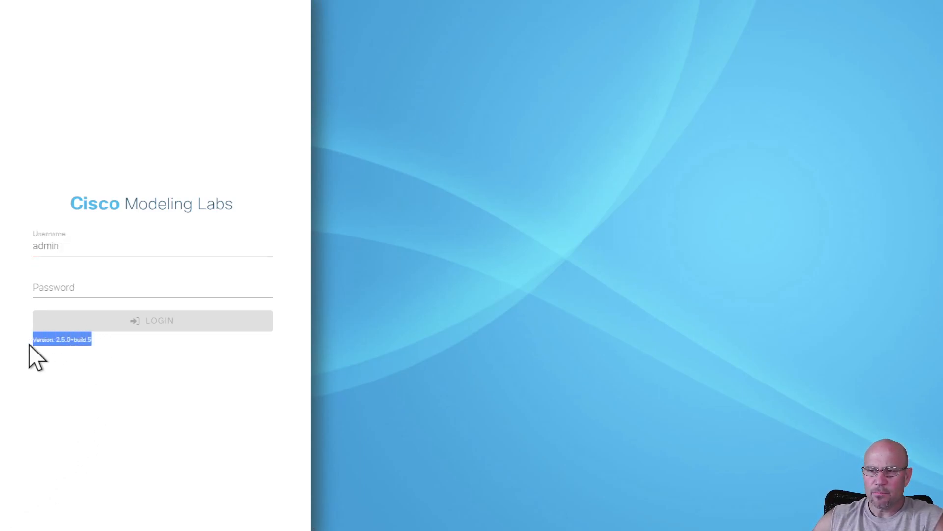
mouse_move(37, 387)
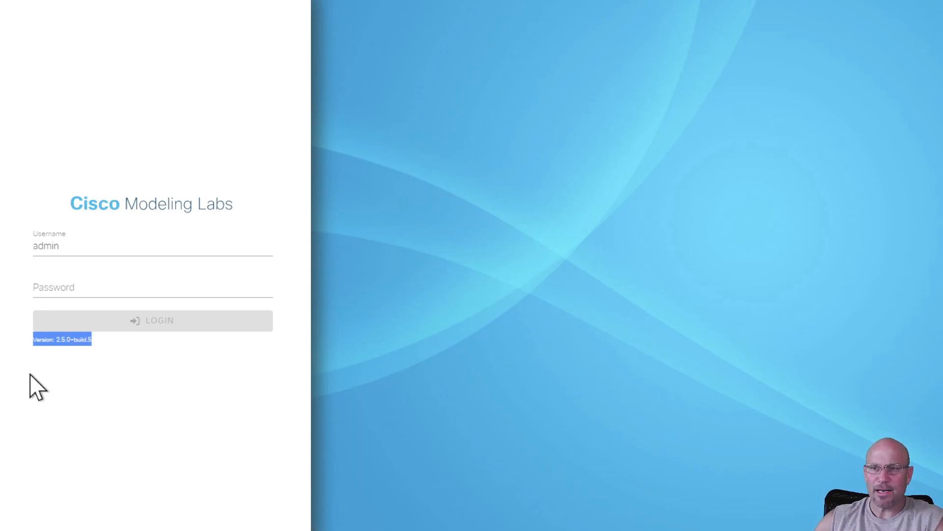
click(150, 287)
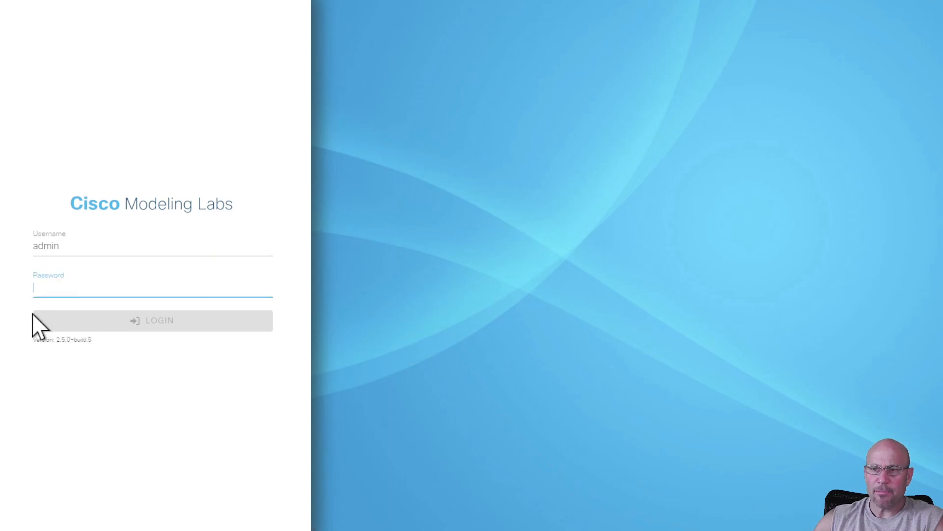
- Log in to reach the CML dashboard listing Lab at Wed 18:51 PM
click(151, 320)
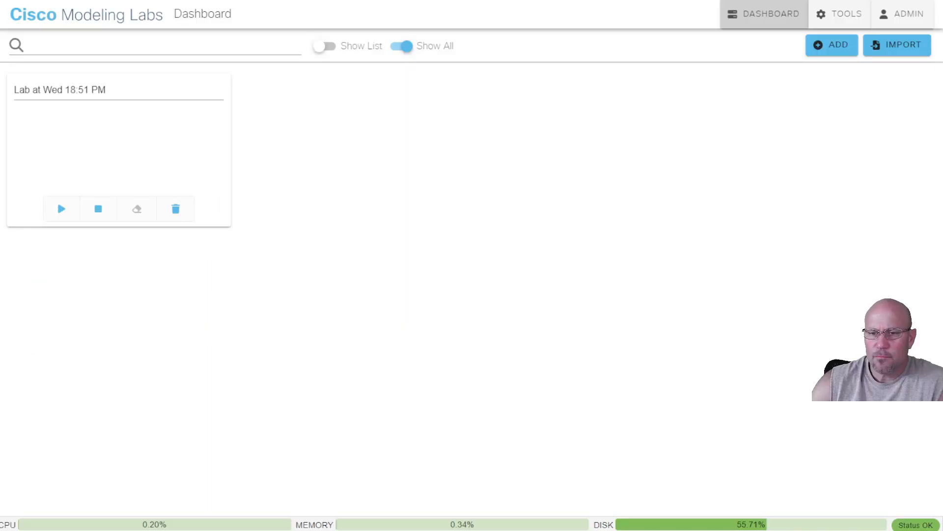
mouse_move(69, 144)
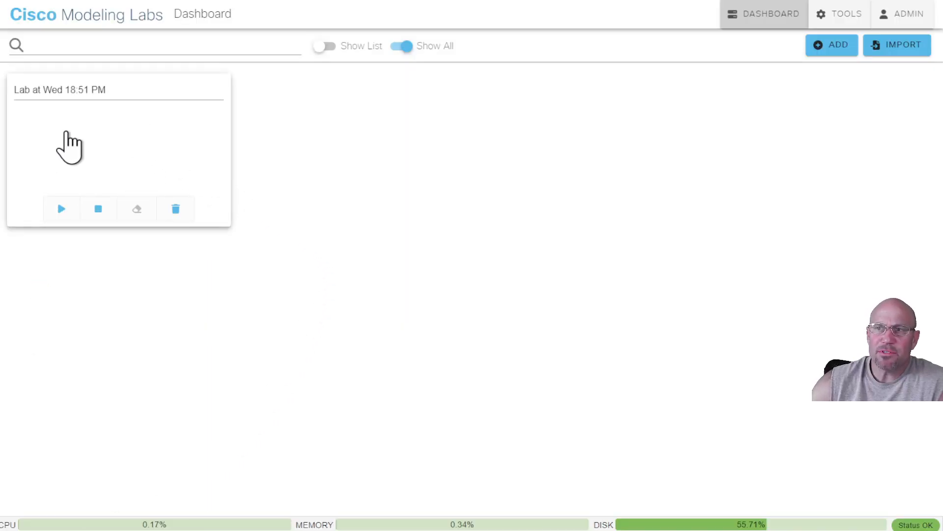
mouse_move(119, 175)
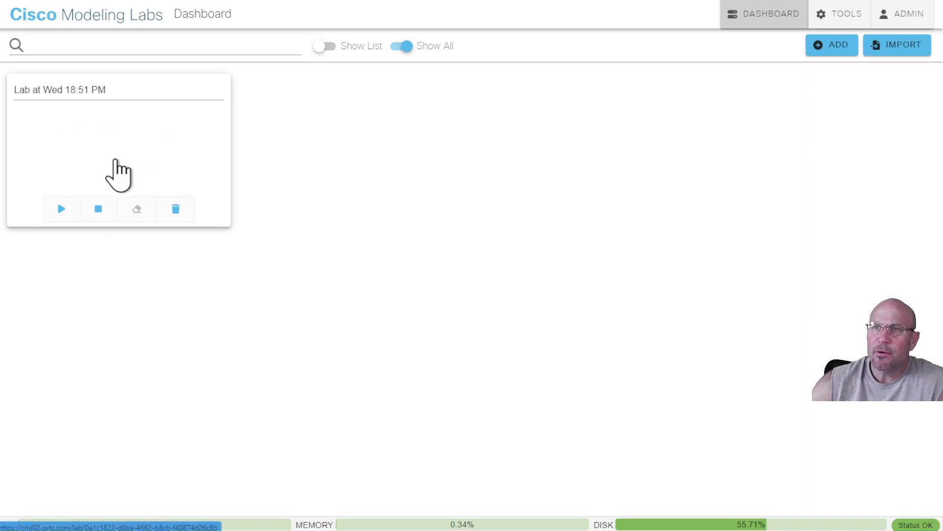
mouse_move(351, 388)
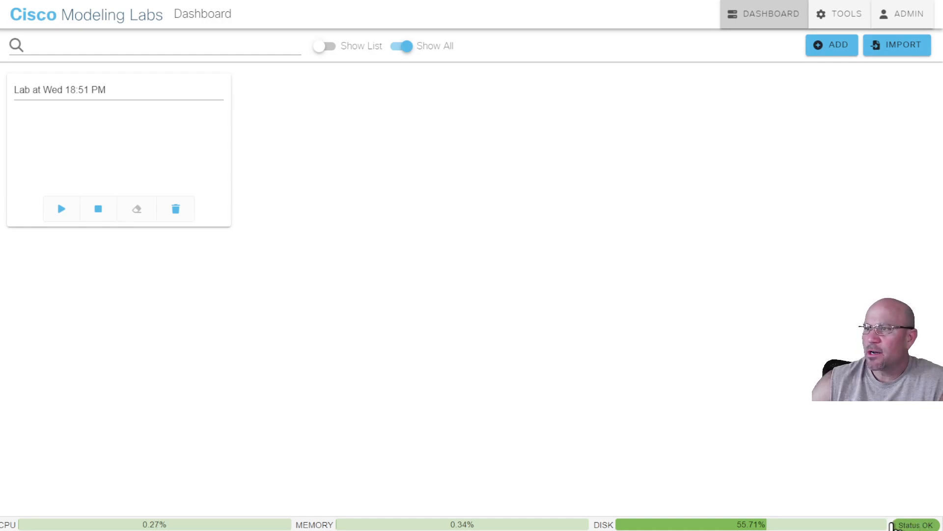
- Show the System Status panel with all services and licensing healthy on 2.5.0
click(913, 524)
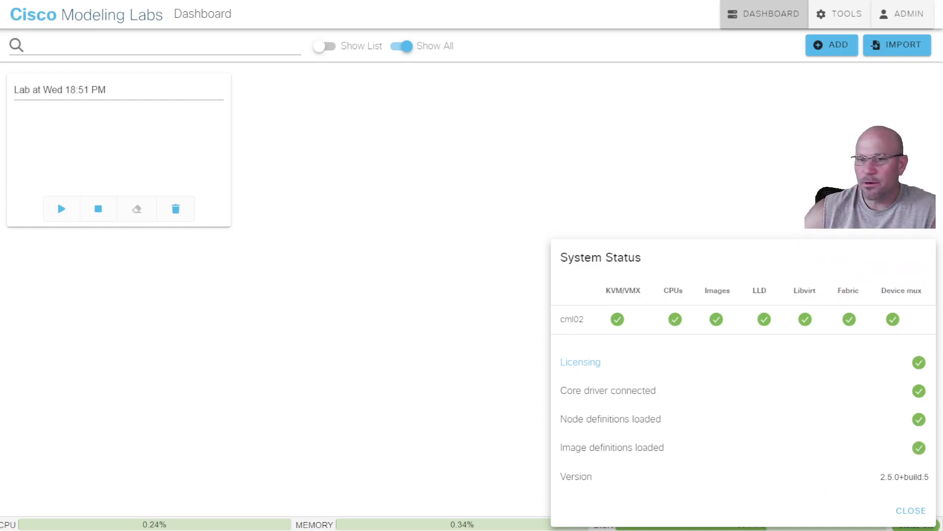
mouse_move(224, 504)
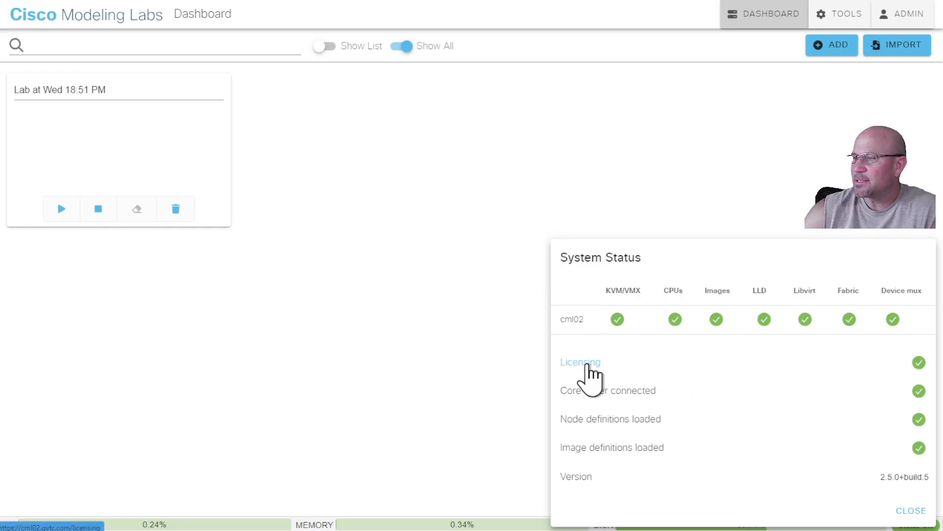
mouse_move(593, 390)
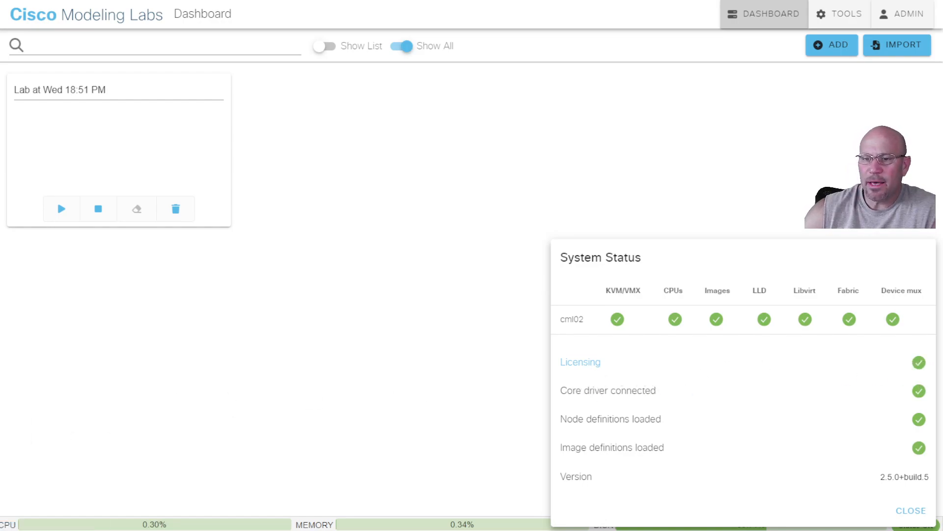
- View Smart Software Licensing as registered and authorized, then the store's order history
click(580, 362)
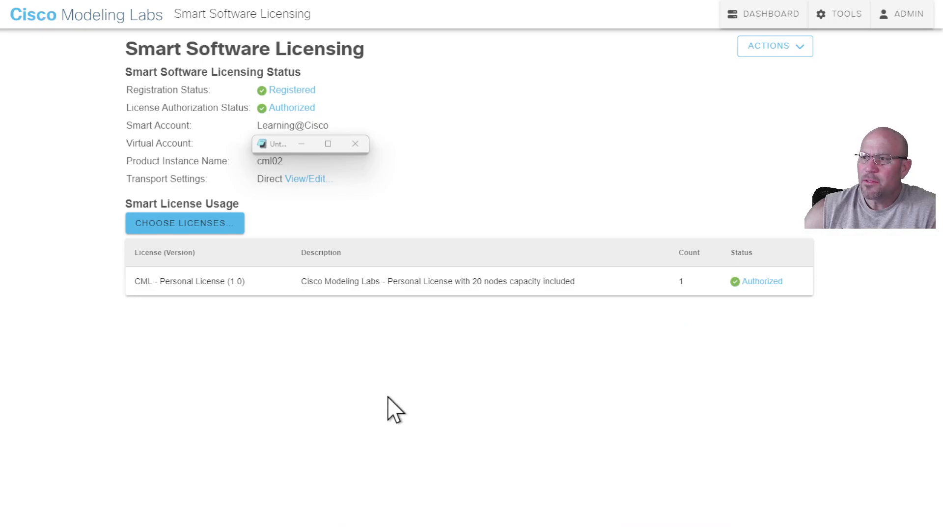
mouse_move(260, 102)
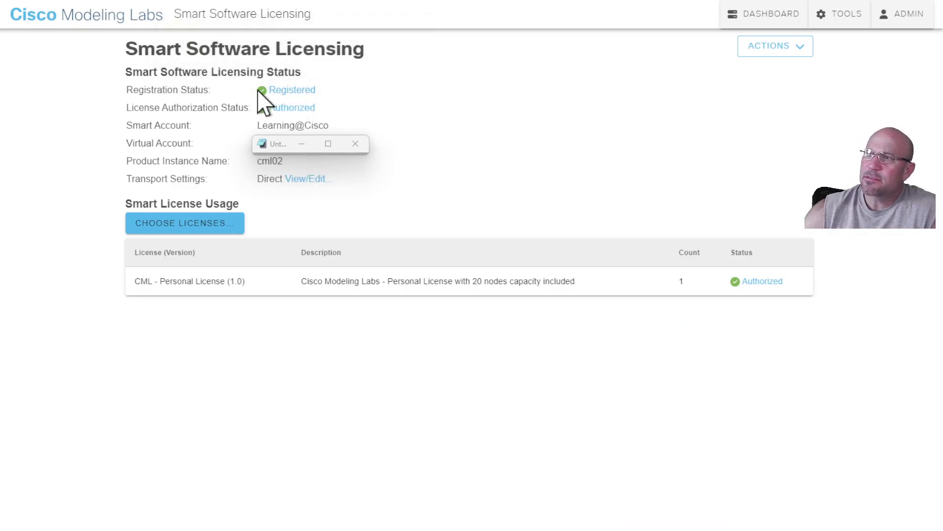
mouse_move(636, 92)
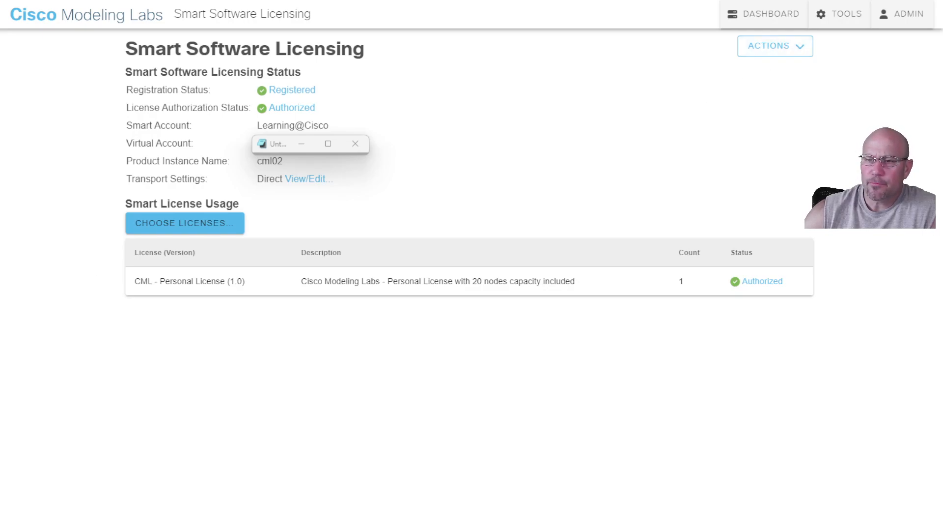
click(775, 46)
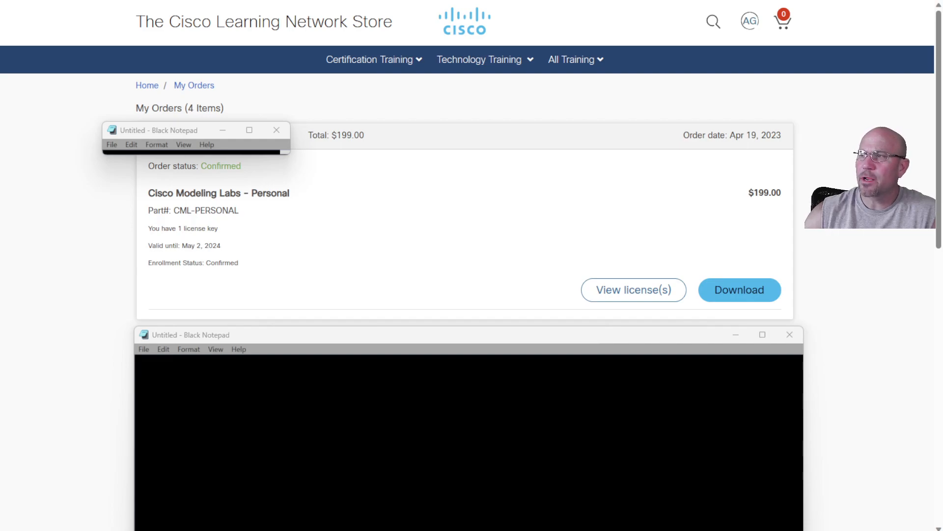
mouse_move(209, 222)
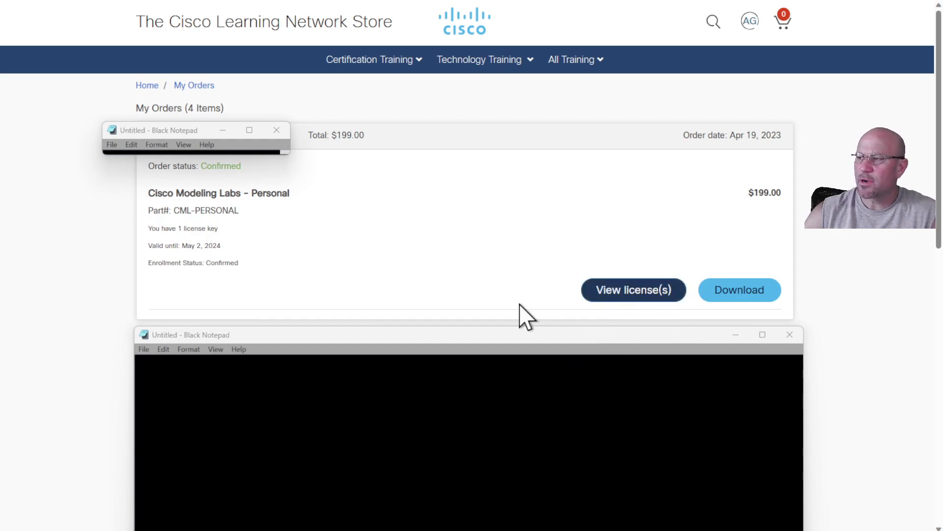
- Show the license token for the Cisco Modeling Labs - Personal order
click(632, 289)
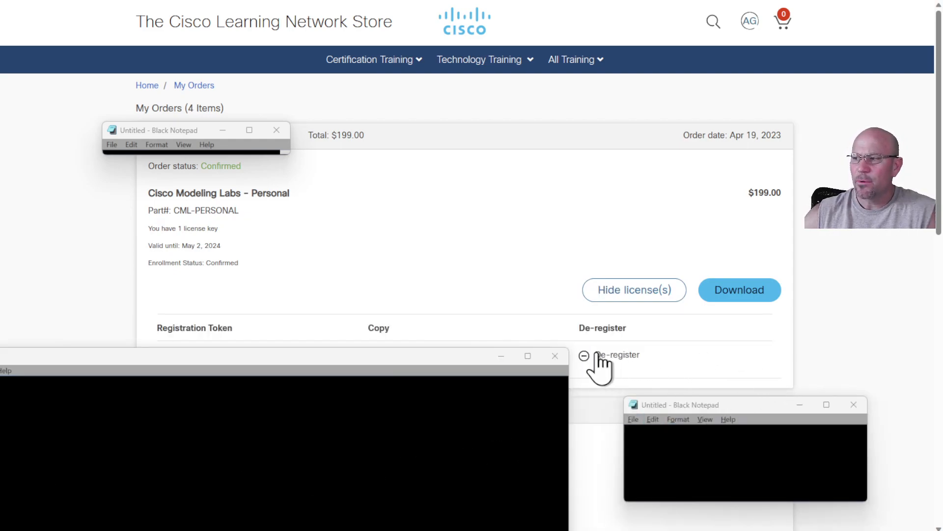
mouse_move(378, 349)
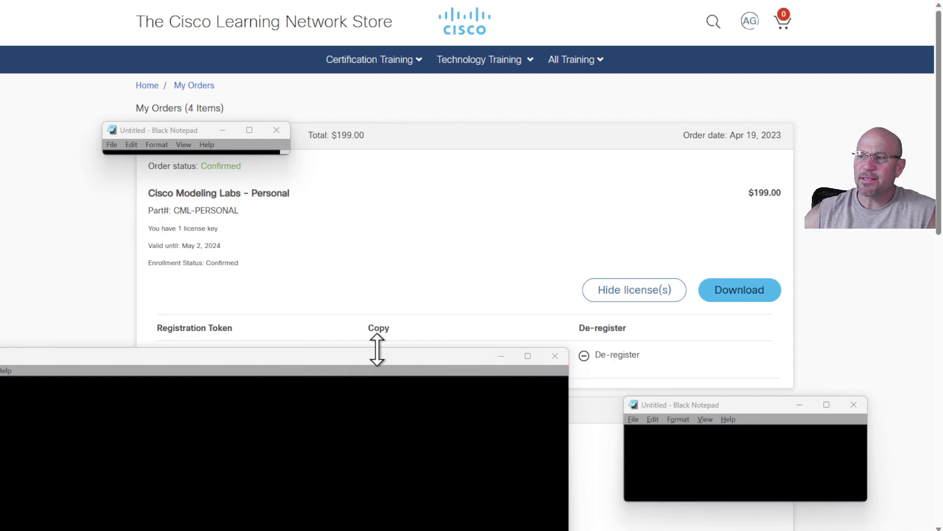
mouse_move(374, 349)
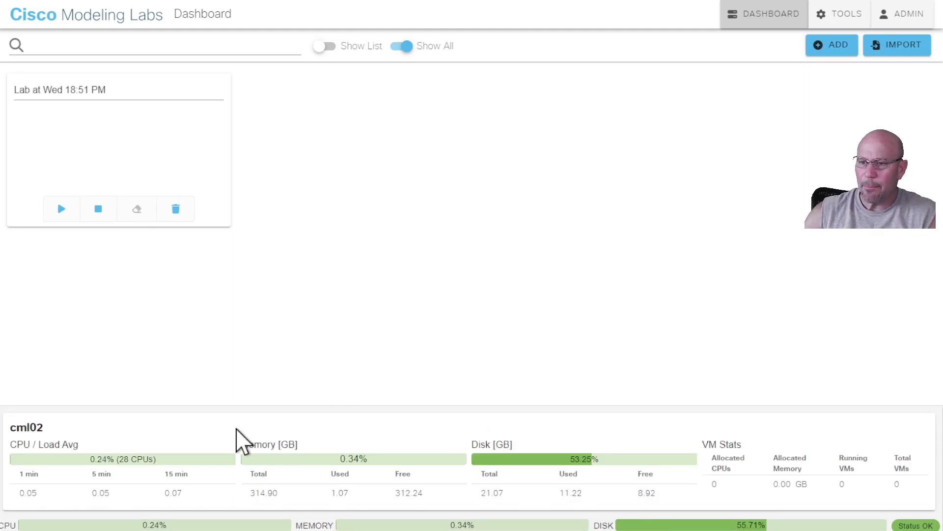
mouse_move(108, 481)
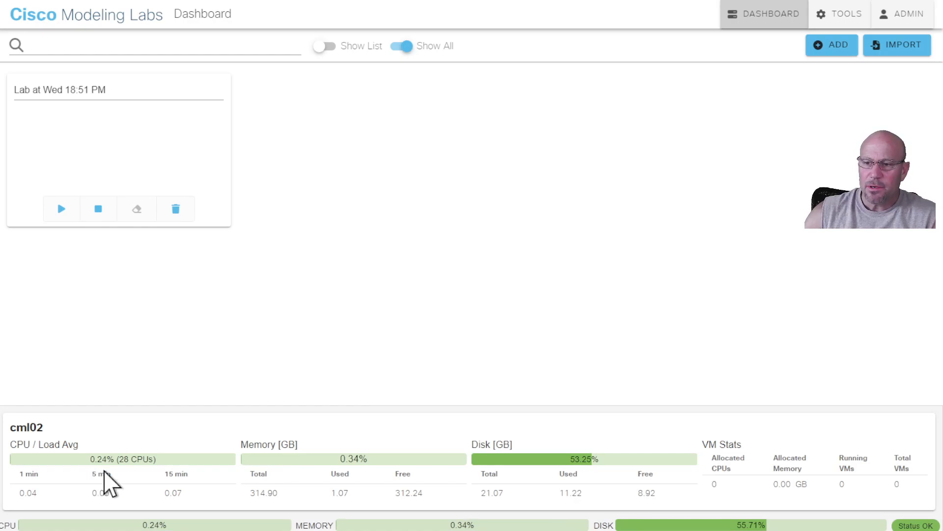
mouse_move(120, 458)
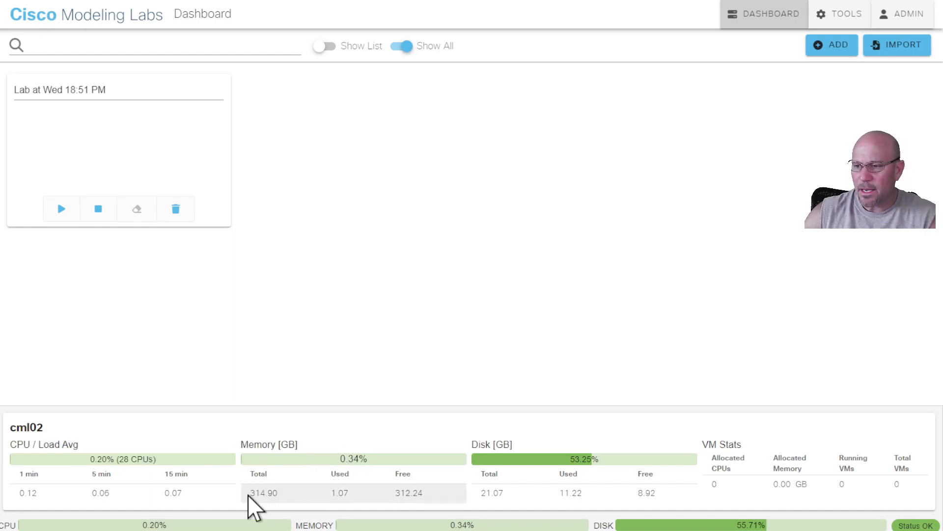
- Select the 314.90 total memory figure in host cml02's stats
double_click(262, 493)
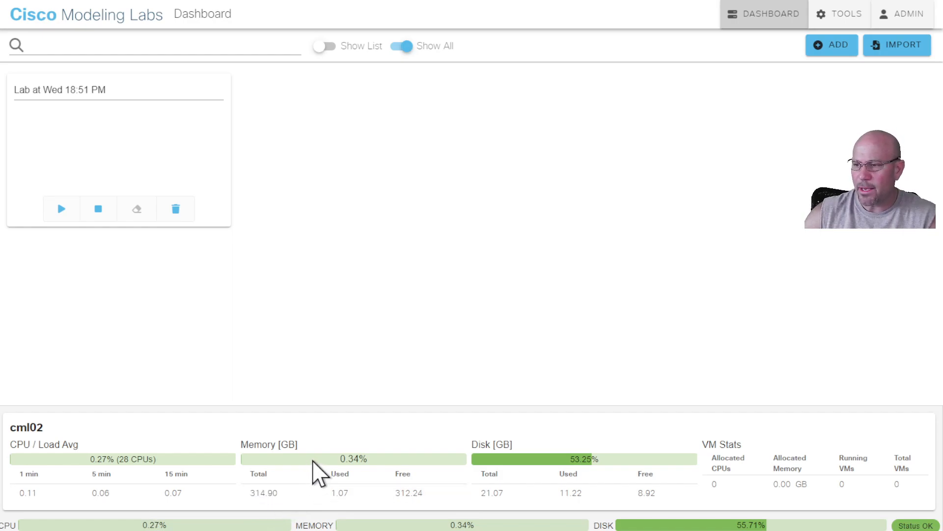
mouse_move(536, 470)
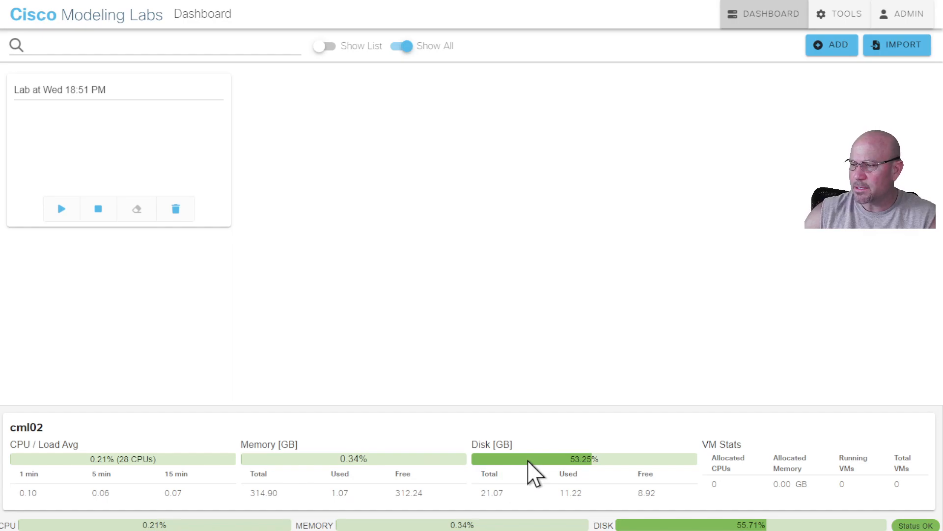
mouse_move(485, 502)
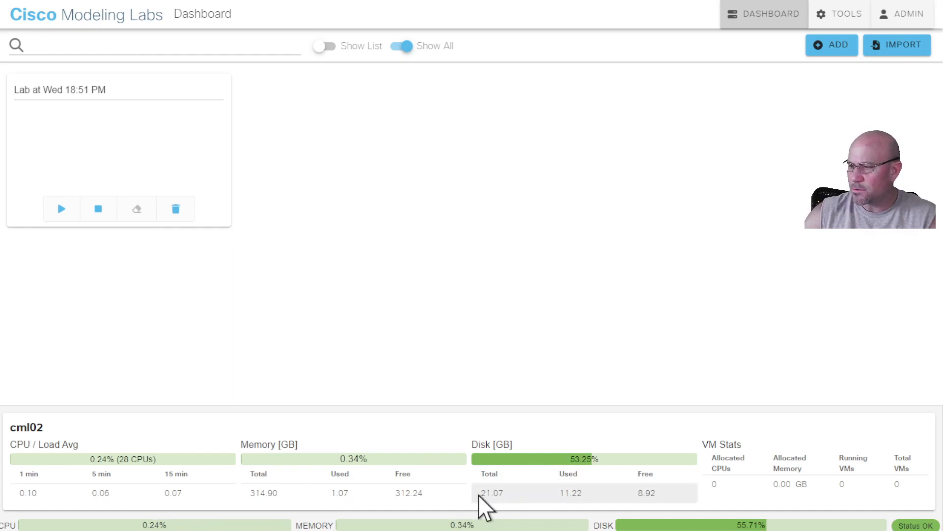
mouse_move(548, 502)
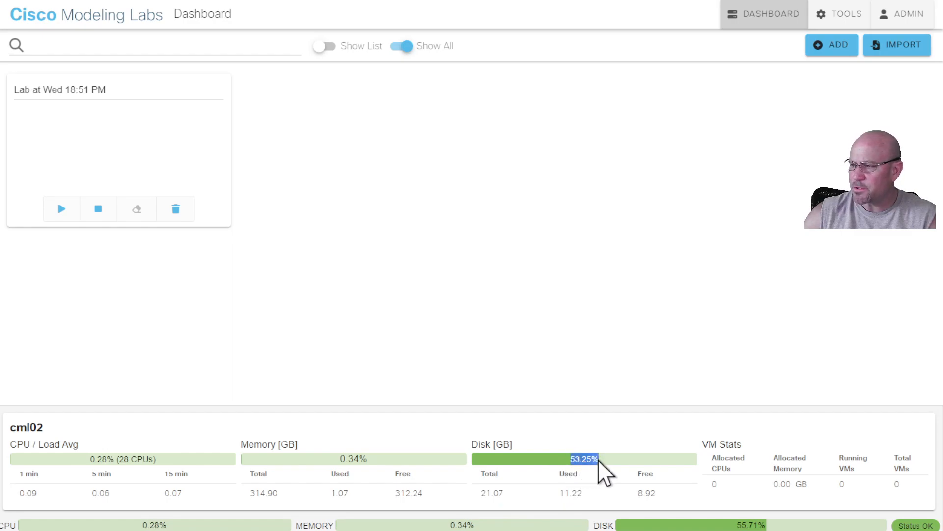
mouse_move(715, 448)
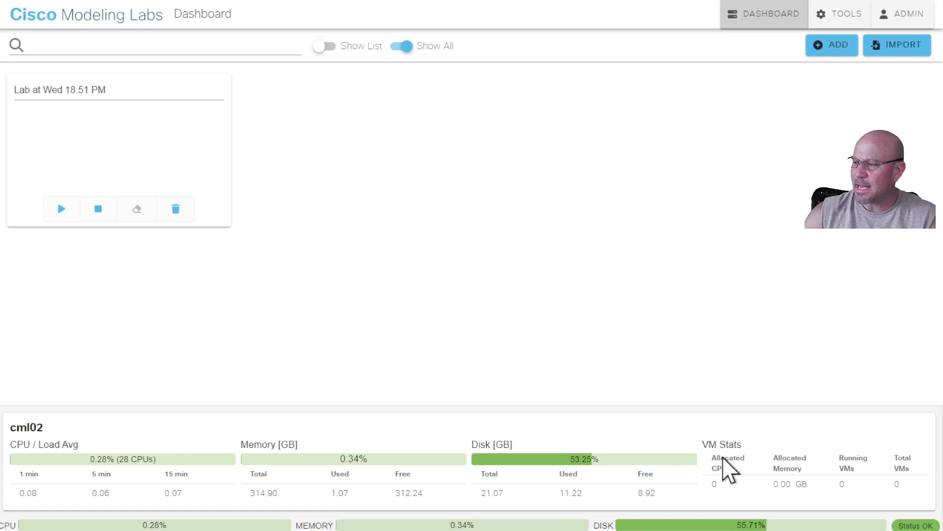
mouse_move(707, 466)
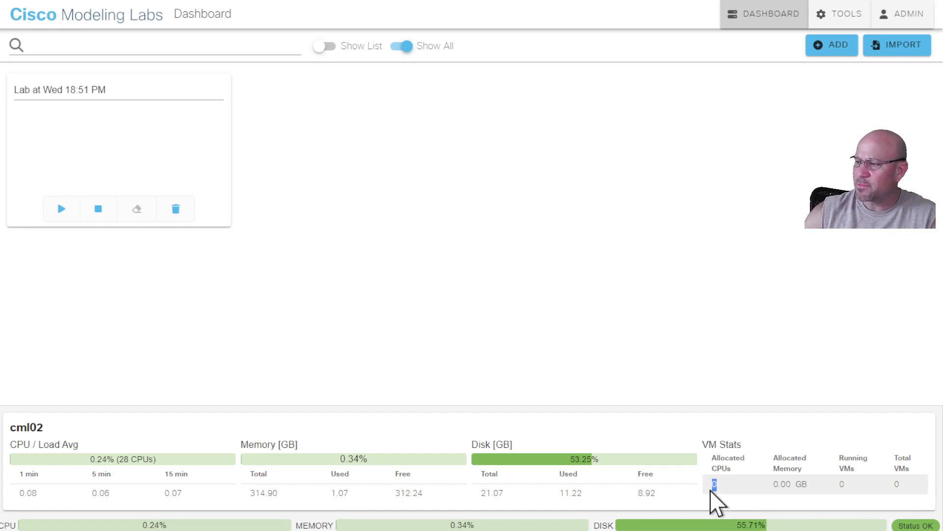
mouse_move(563, 503)
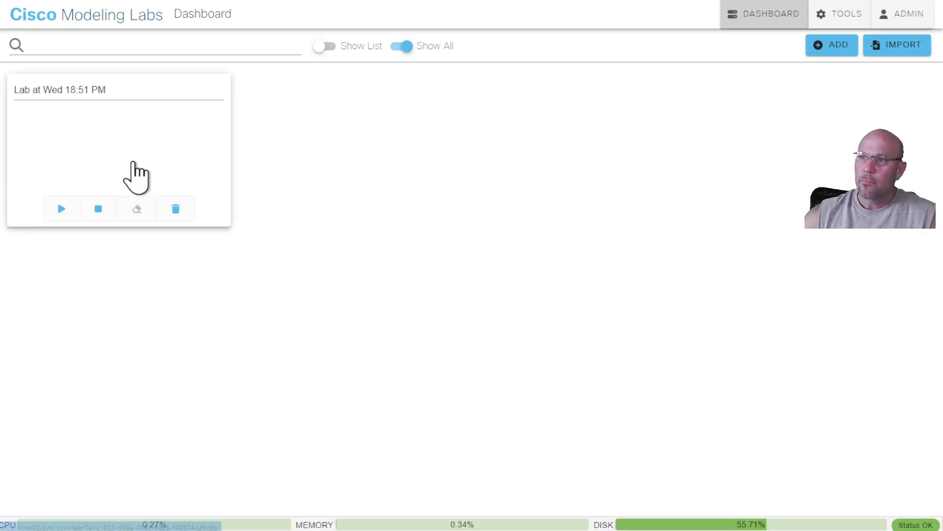
- Open Lab at Wed 18:51 PM in the workbench with an empty canvas
click(118, 150)
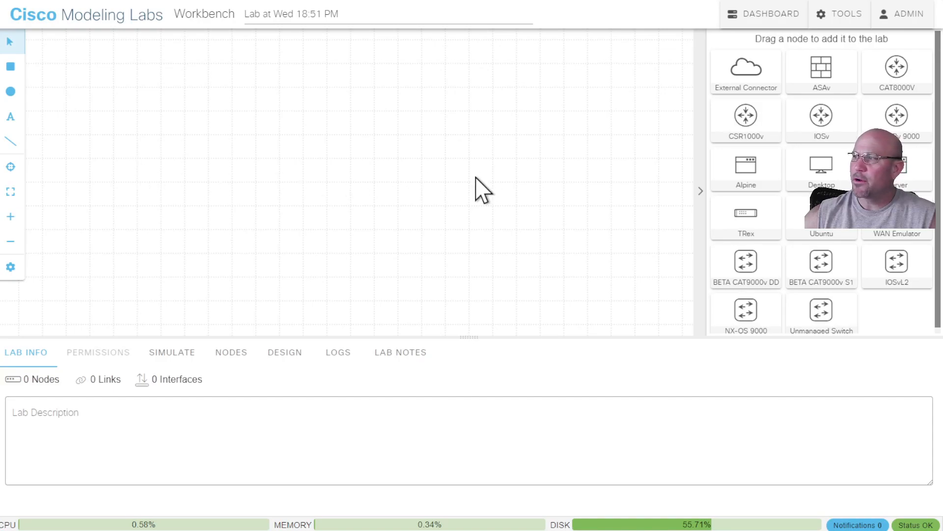
mouse_move(791, 69)
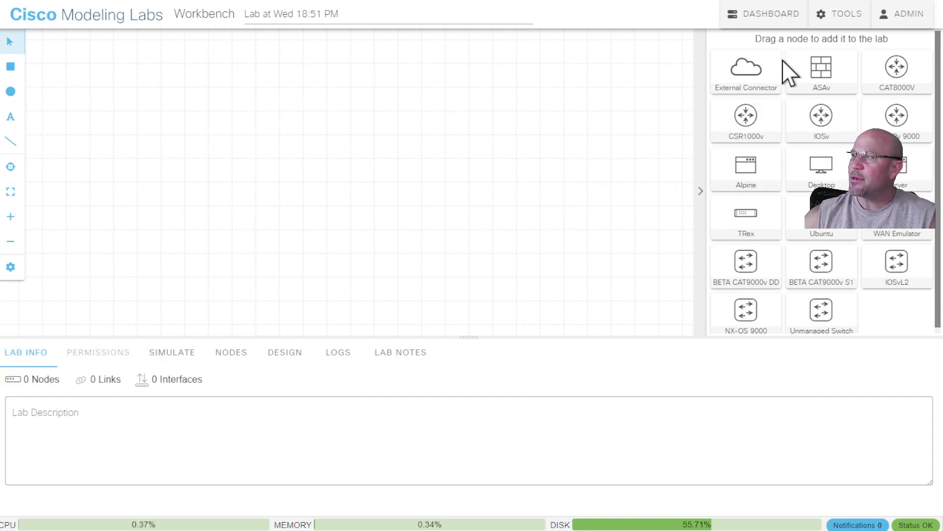
mouse_move(885, 111)
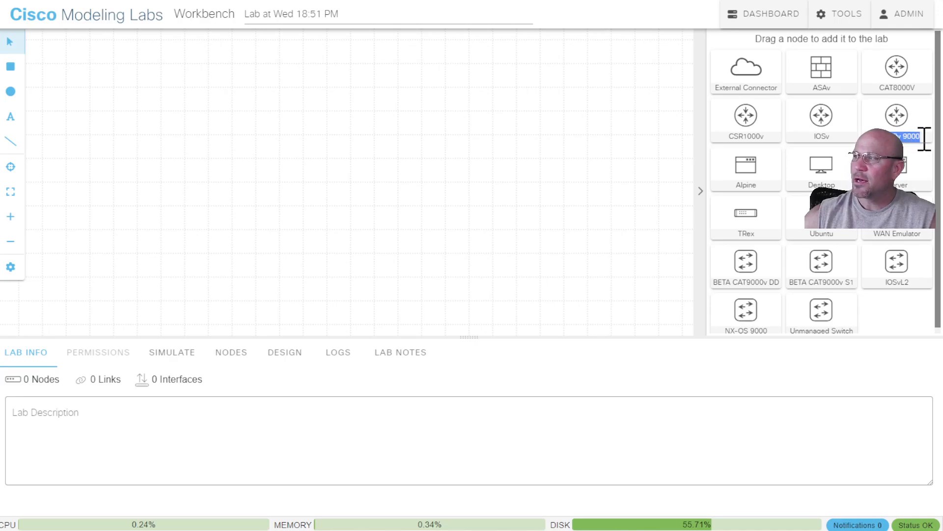
mouse_move(549, 208)
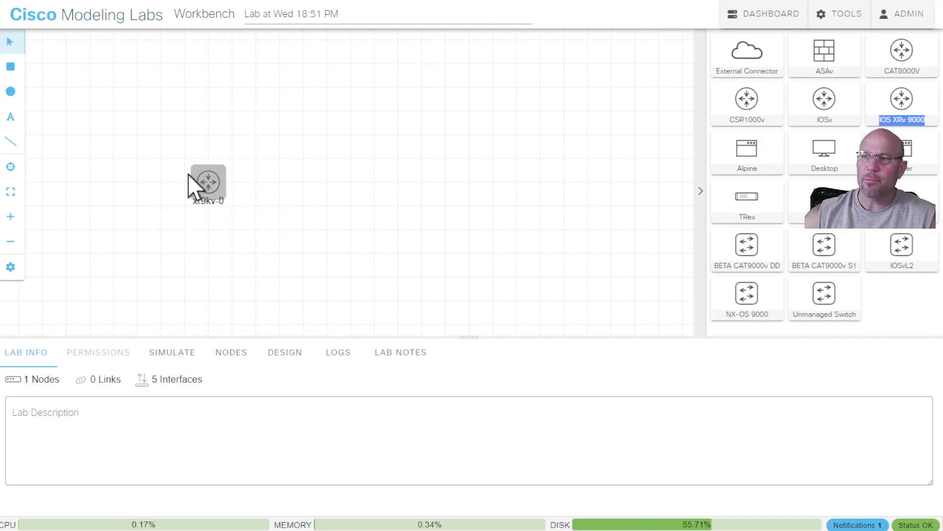
- Place xr9kv-0 on the canvas, dismiss its context menu twice, and show node details
drag(208, 185, 160, 162)
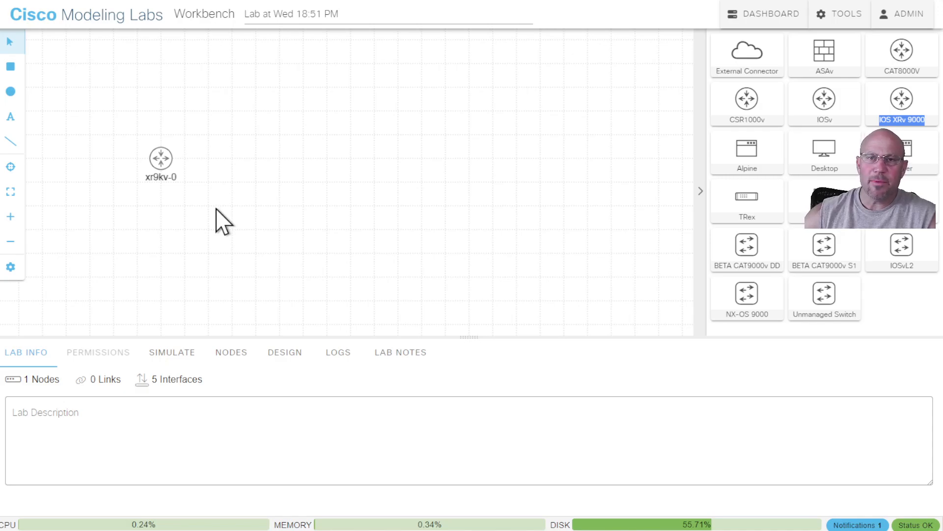
mouse_move(187, 211)
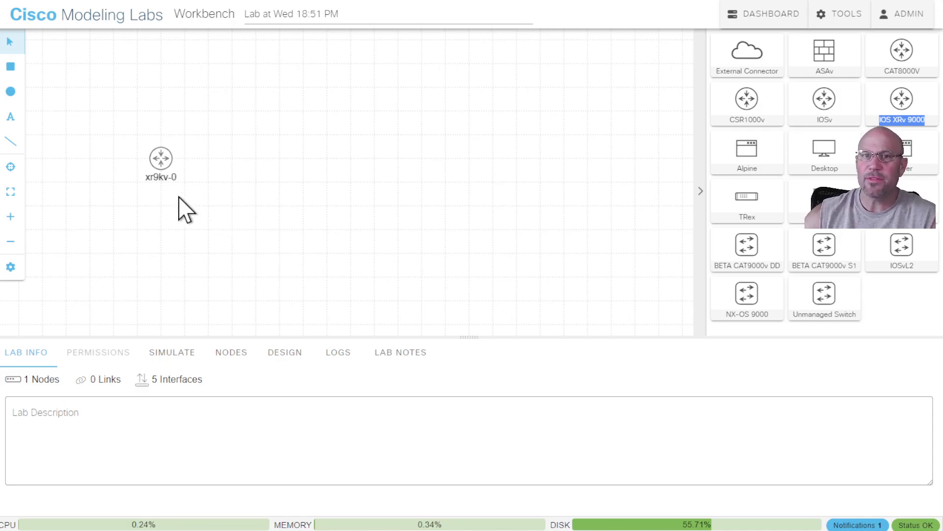
right_click(160, 157)
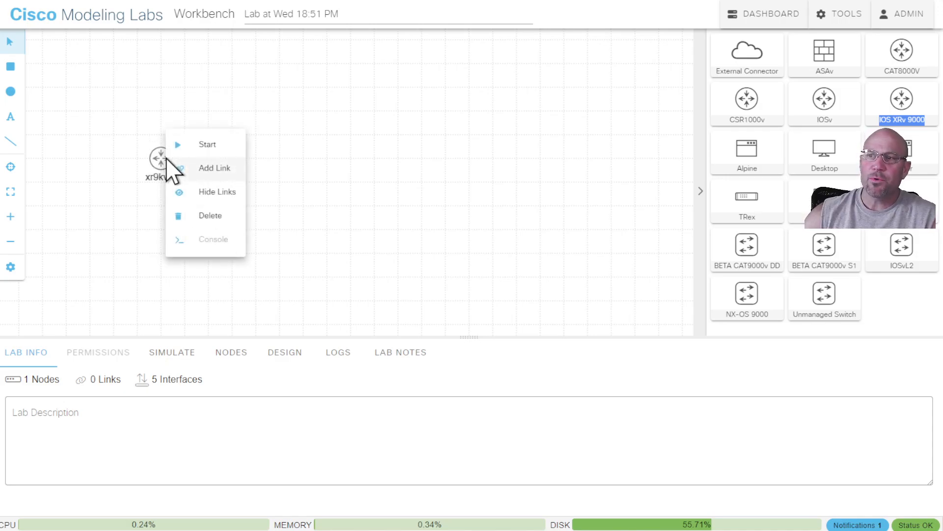
mouse_move(223, 153)
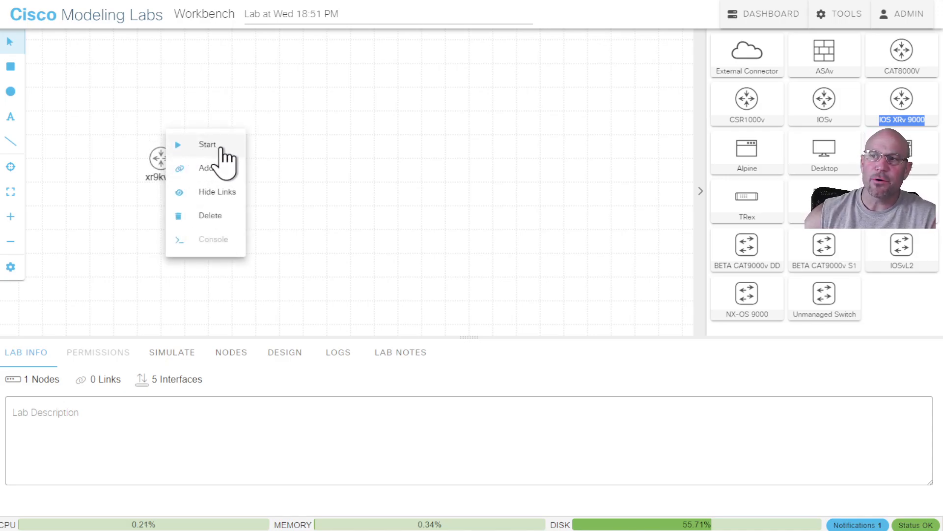
click(246, 214)
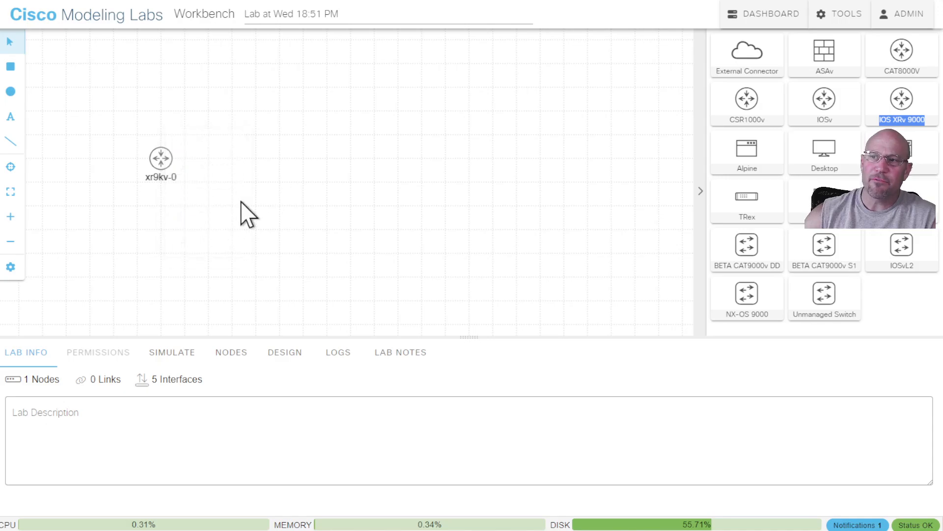
mouse_move(160, 162)
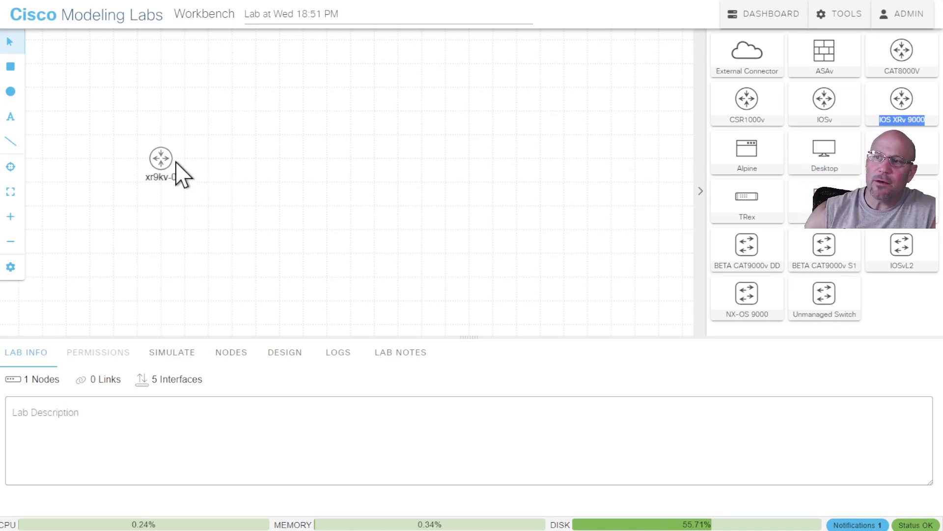
right_click(160, 161)
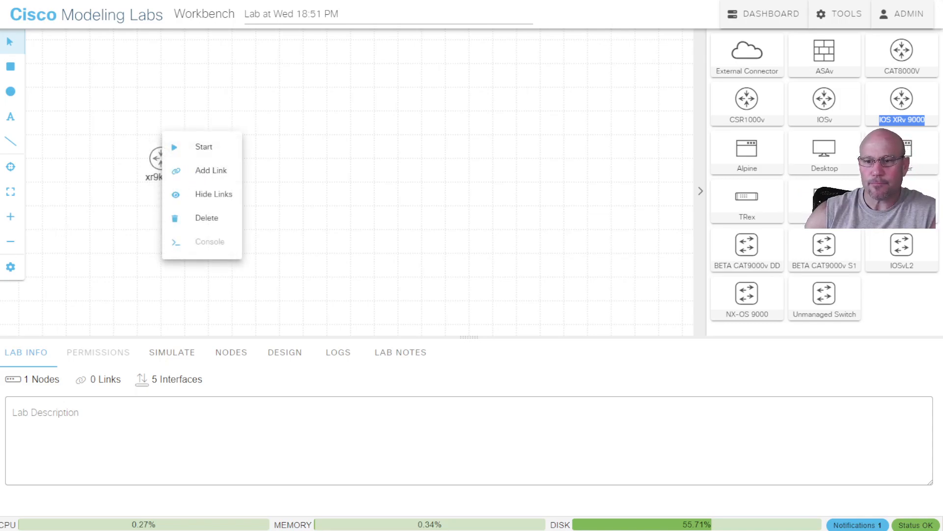
click(163, 295)
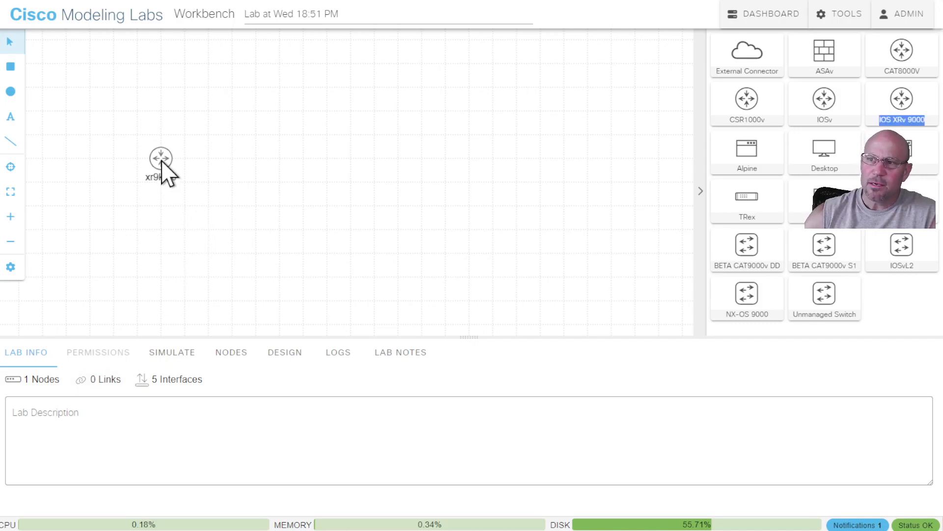
click(161, 158)
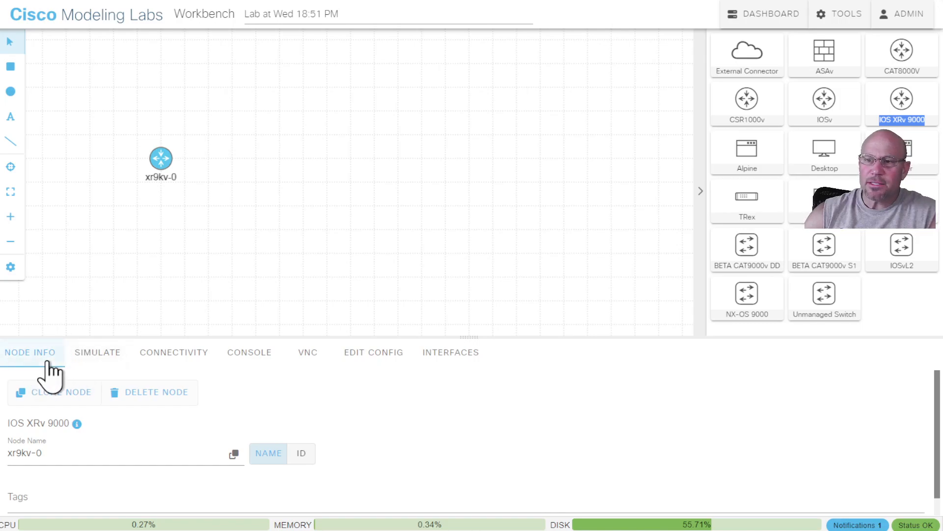
mouse_move(466, 355)
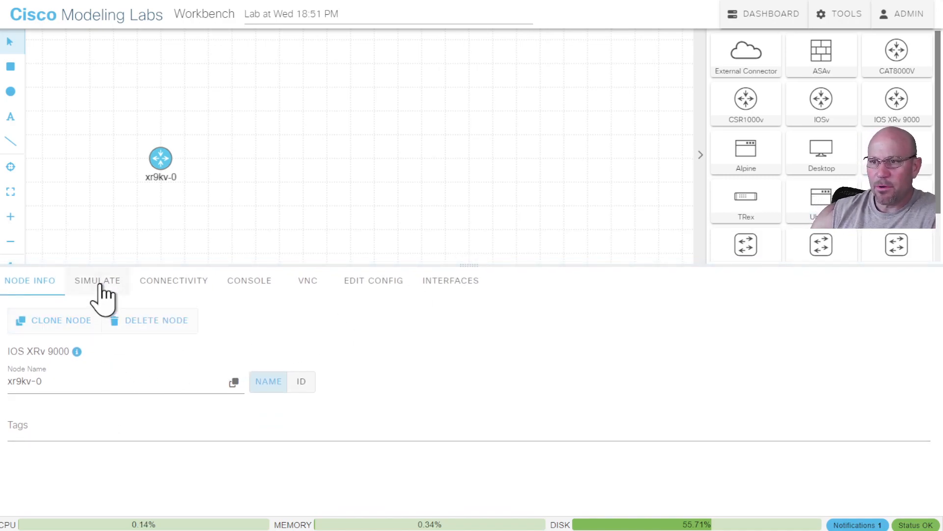
- Check xr9kv-0's SIMULATE compute settings, noting the 20480 RAM default, and nudge the node
click(96, 279)
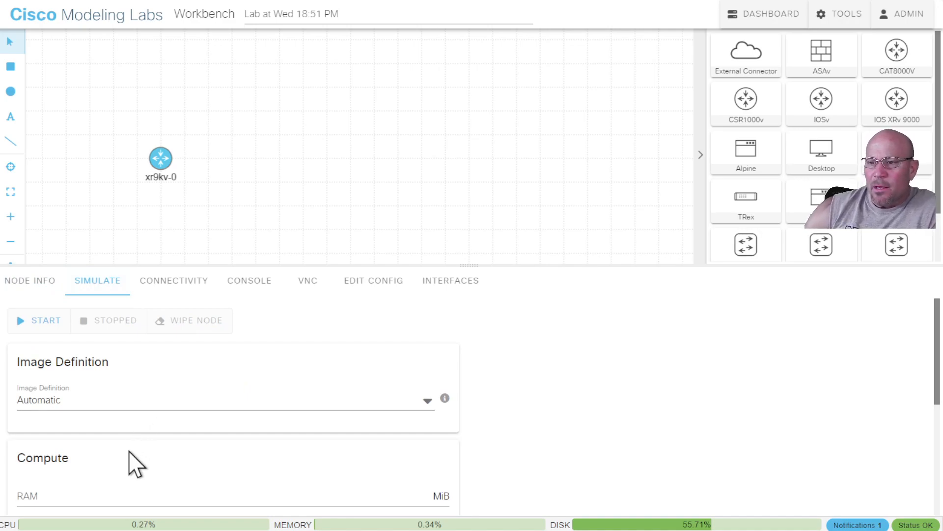
scroll(down, 3)
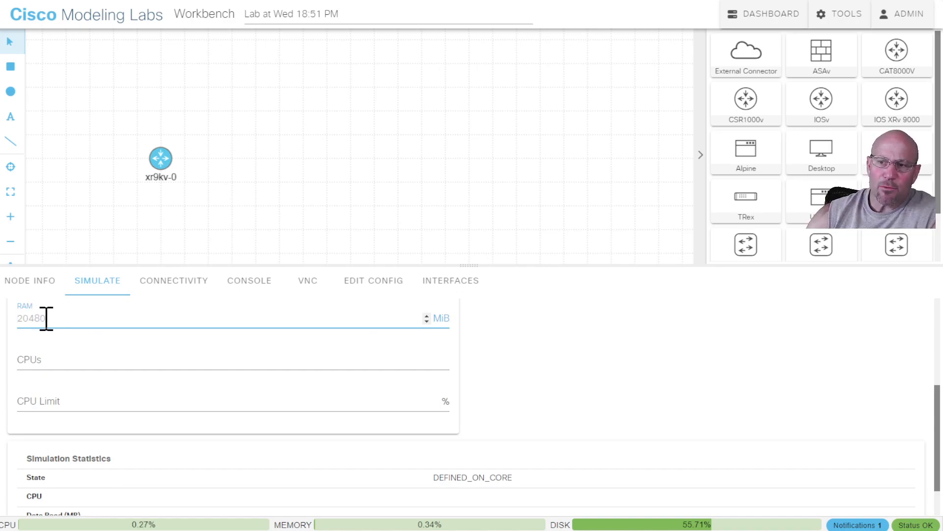
click(229, 359)
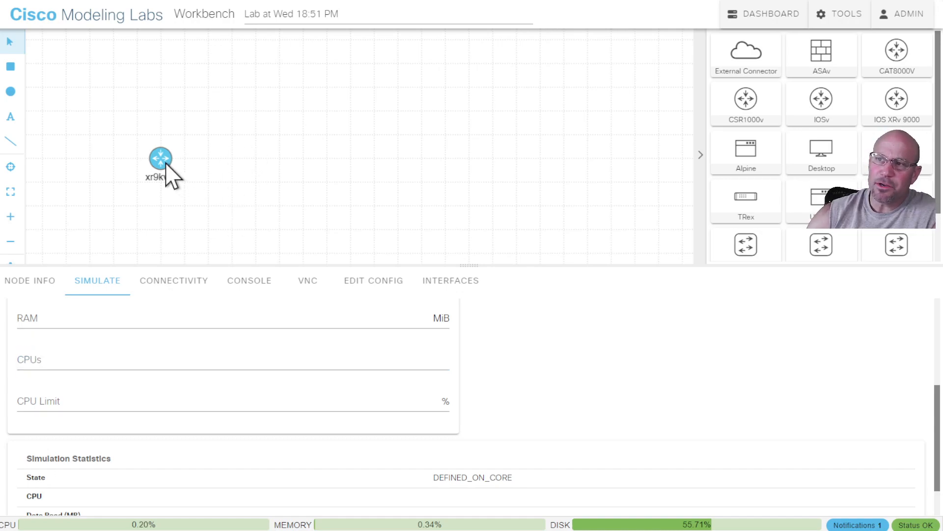
drag(161, 158, 137, 133)
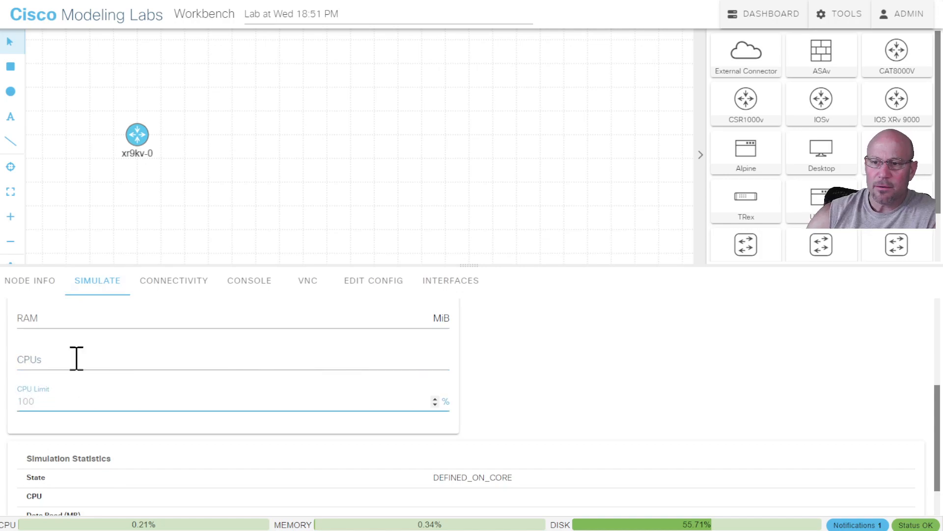
- Start the xr9kv-0 router from its context menu and open its console view
right_click(137, 134)
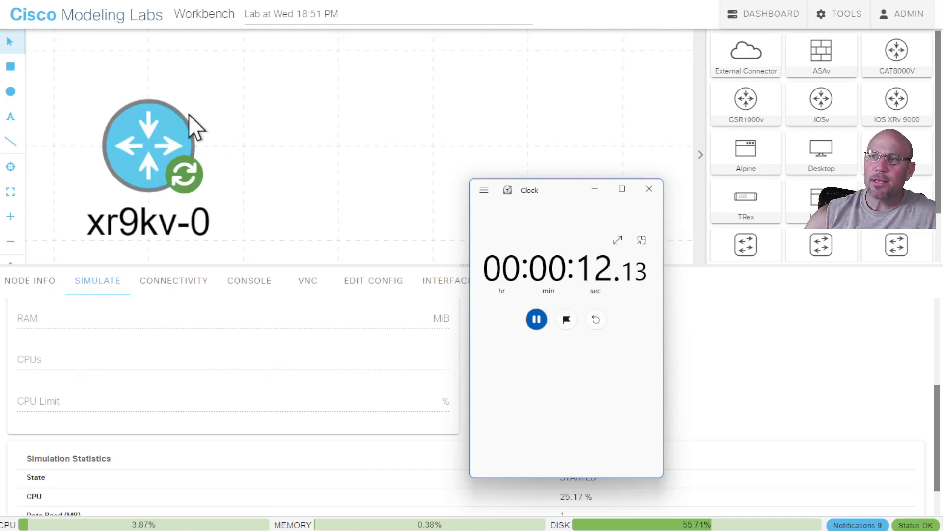
right_click(150, 144)
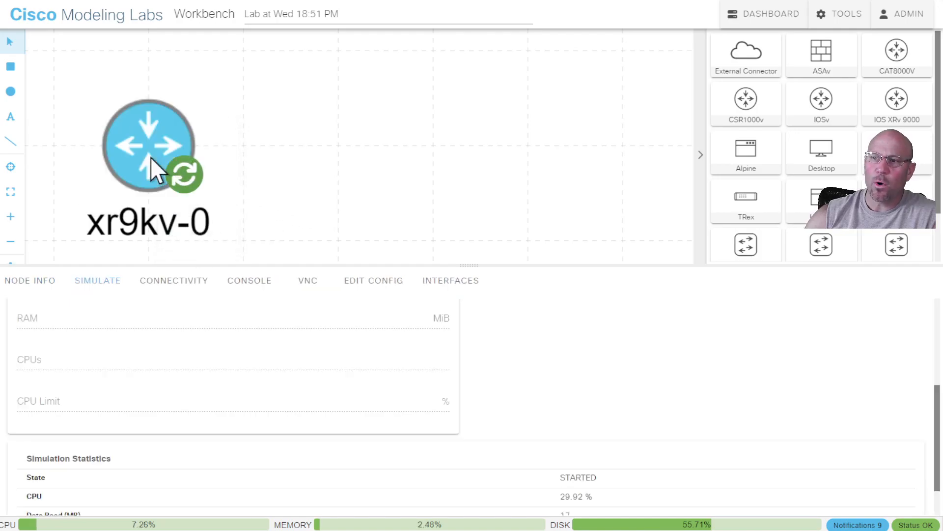
click(249, 280)
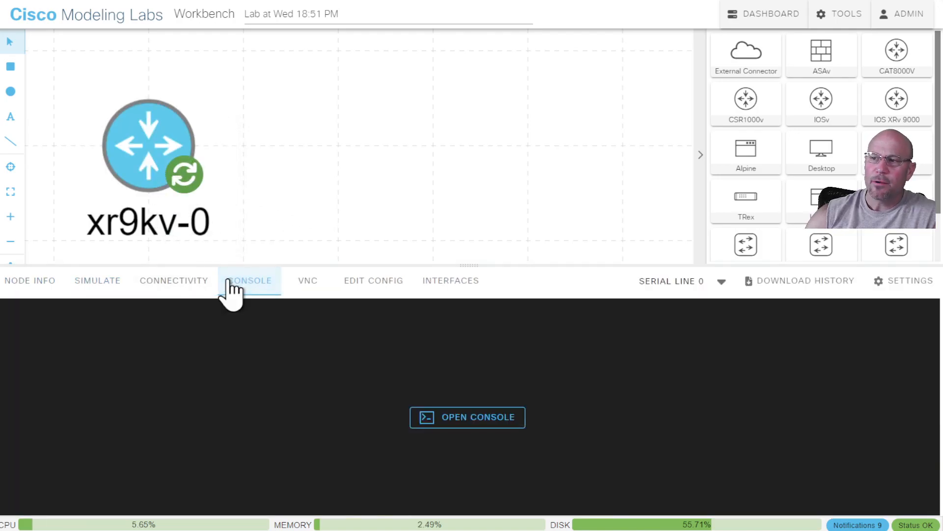
- Connect to the xr9kv-0 serial console and scroll through the streaming kernel boot messages
click(467, 417)
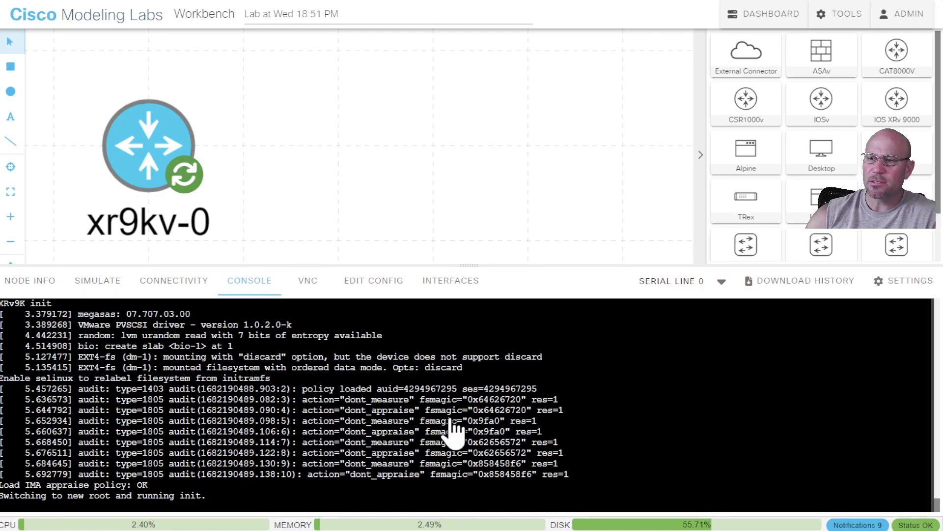
scroll(down, 3)
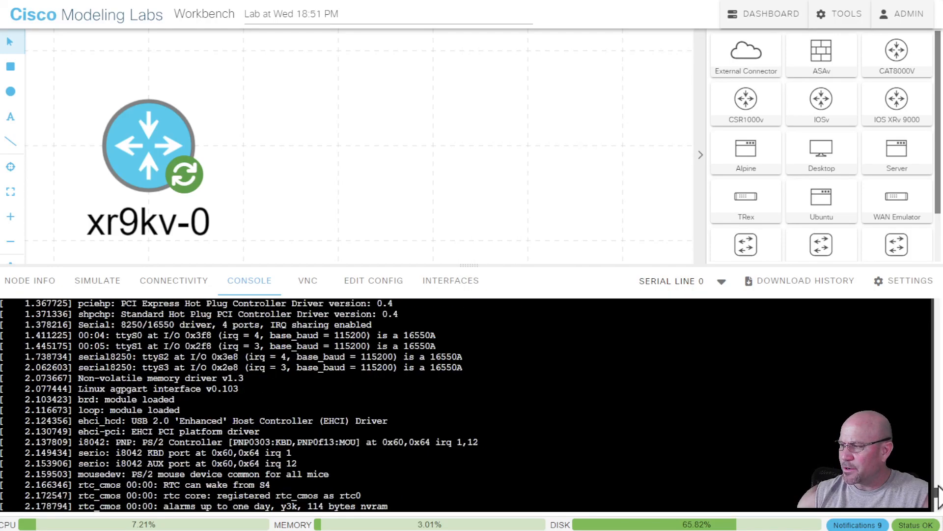
- Scroll the console output until the banner asks to wait for IOS XR to start
scroll(up, 3)
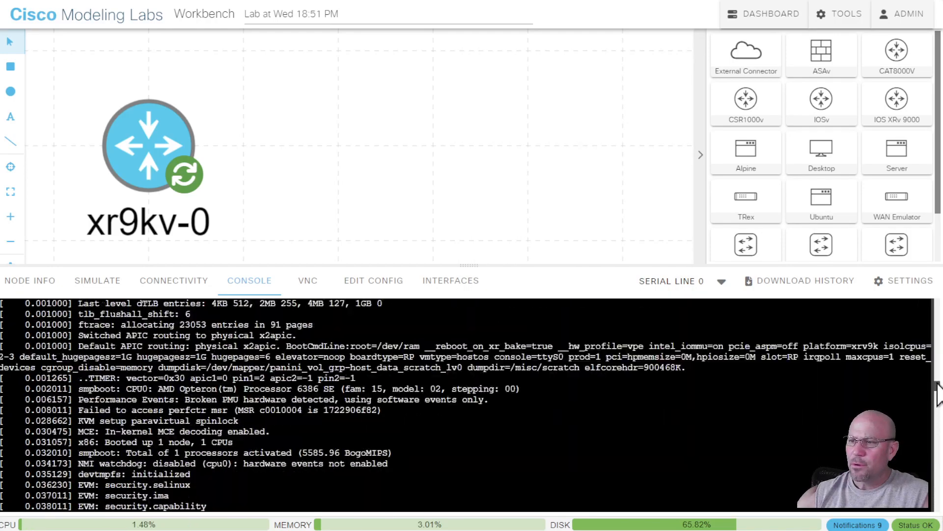
scroll(down, 3)
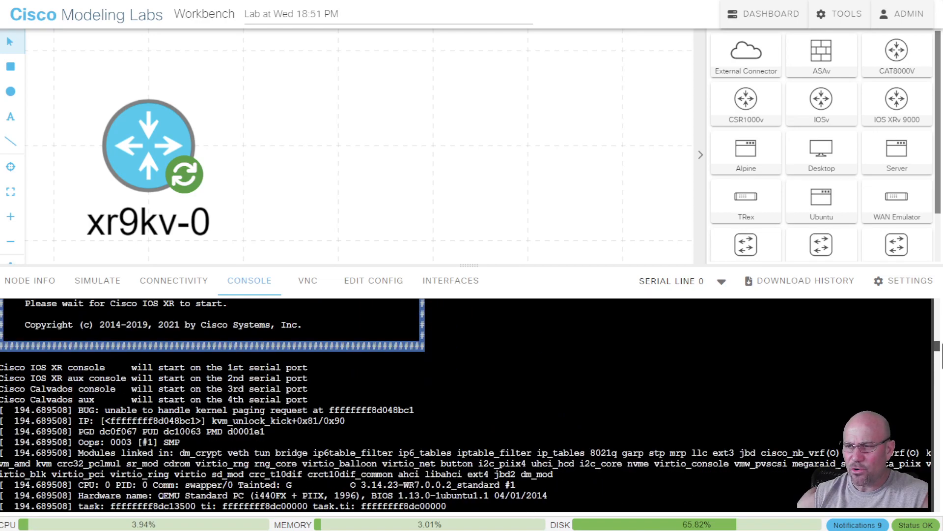
scroll(down, 3)
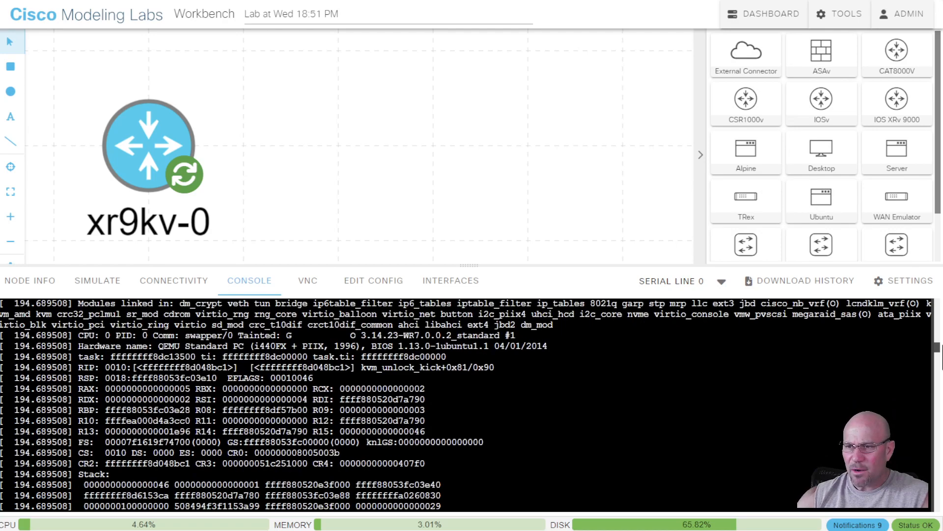
scroll(down, 3)
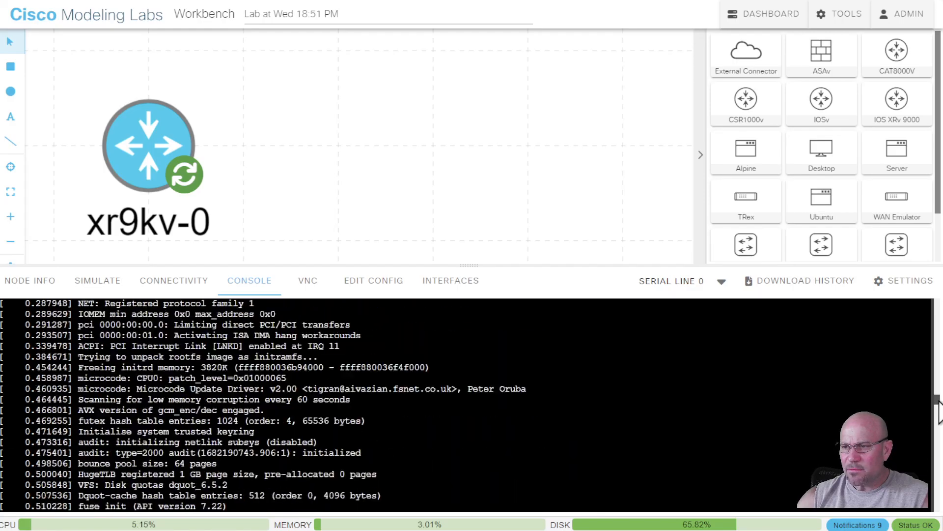
scroll(down, 3)
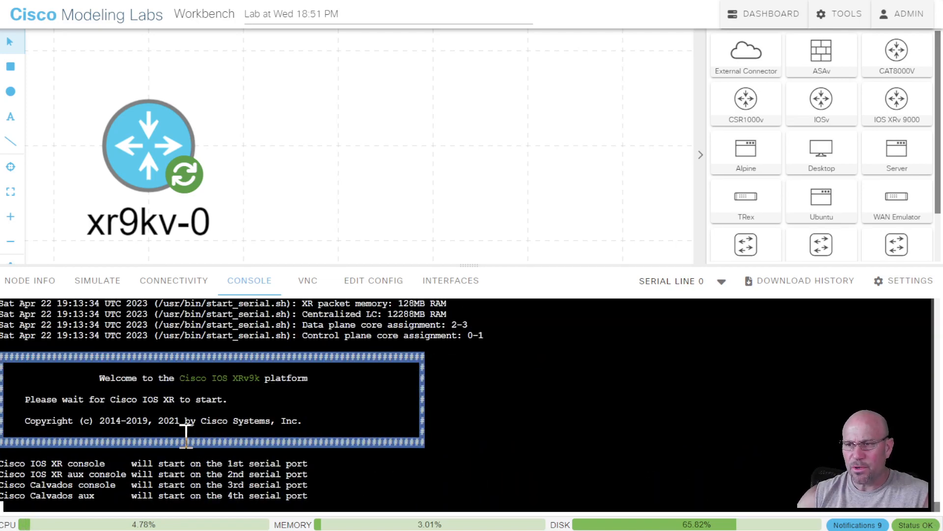
mouse_move(271, 388)
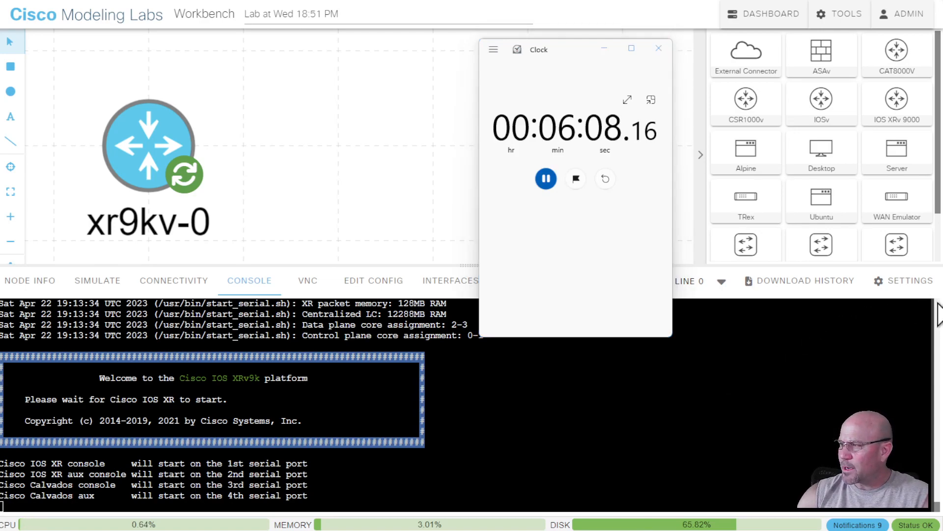
- Highlight the 'Host has 19.41GB RAM / 4 vCPUs' line in the console output
click(658, 48)
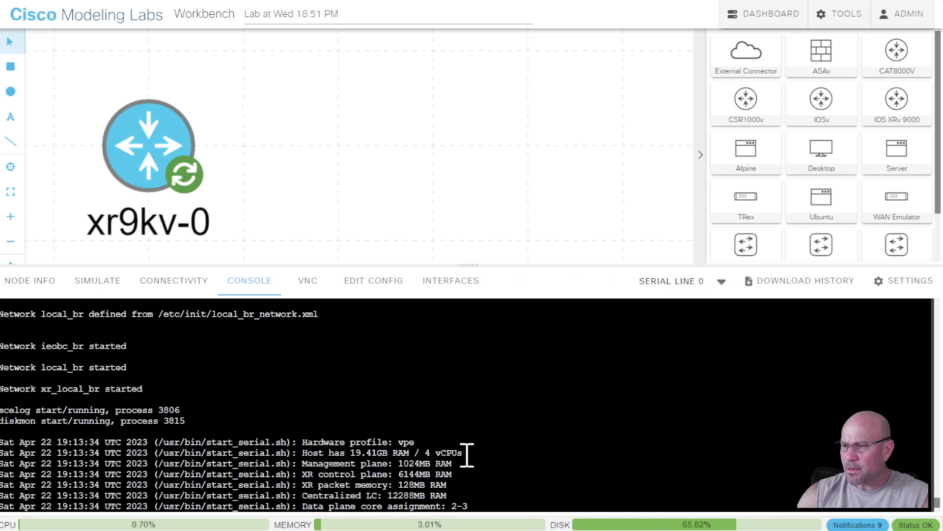
double_click(383, 452)
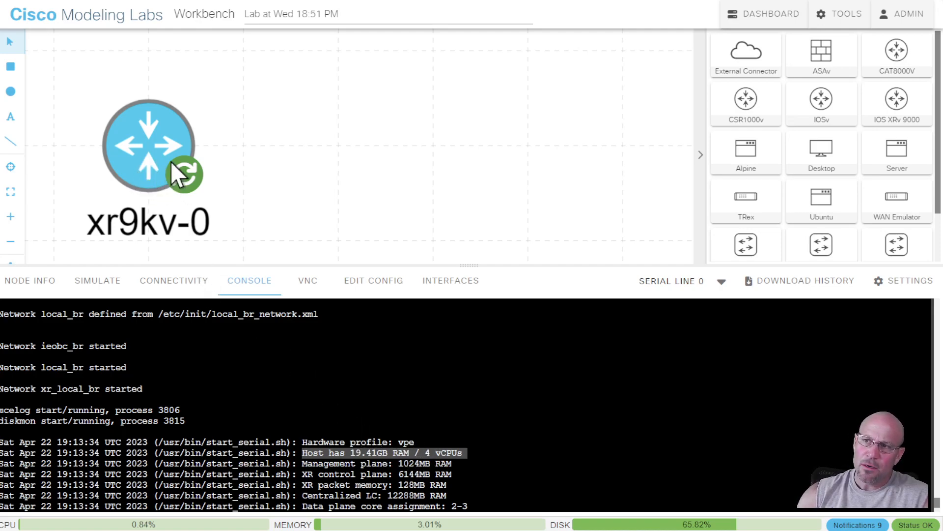
mouse_move(148, 174)
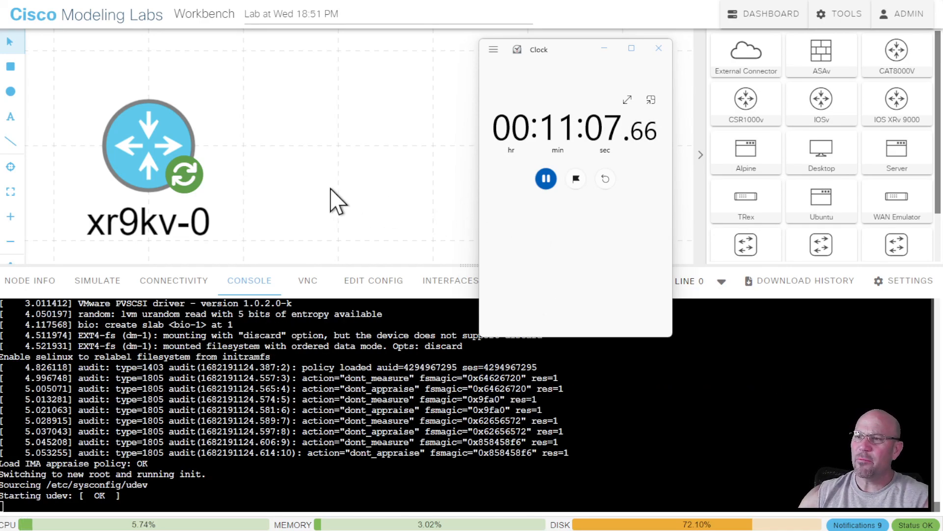
- Stop xr9kv-0 and scroll its Simulate settings to Compute, where RAM is unset
right_click(147, 148)
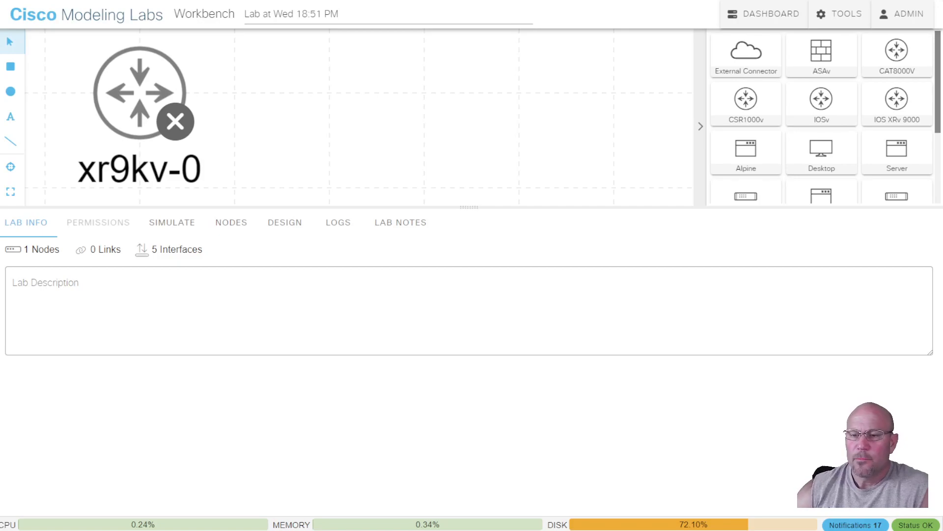
mouse_move(174, 195)
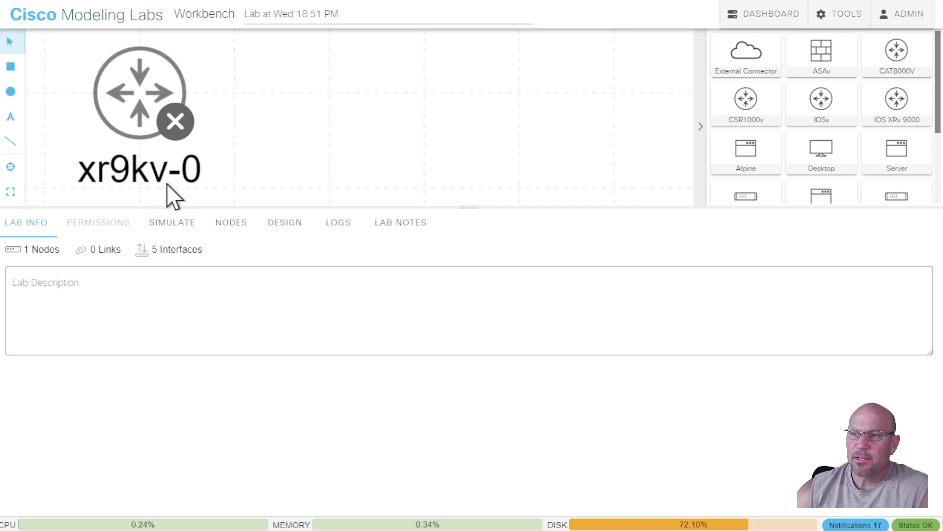
mouse_move(207, 231)
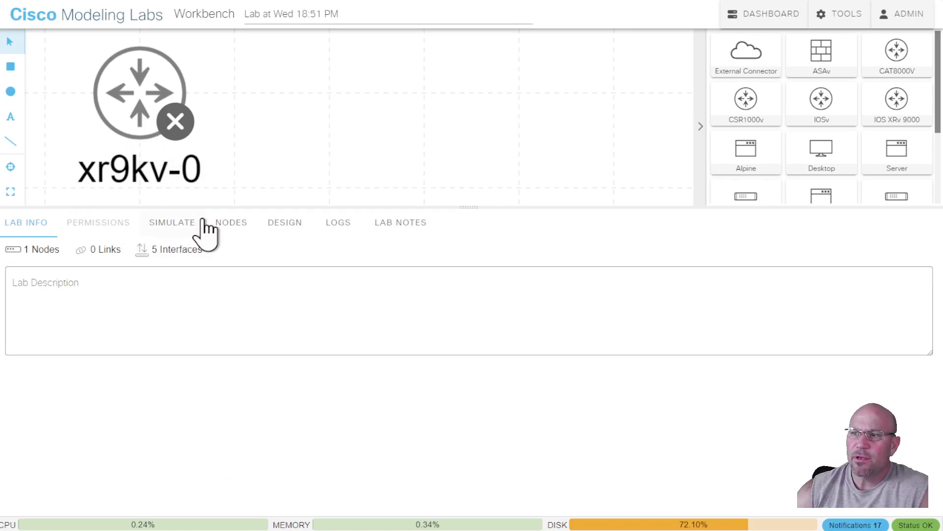
click(231, 222)
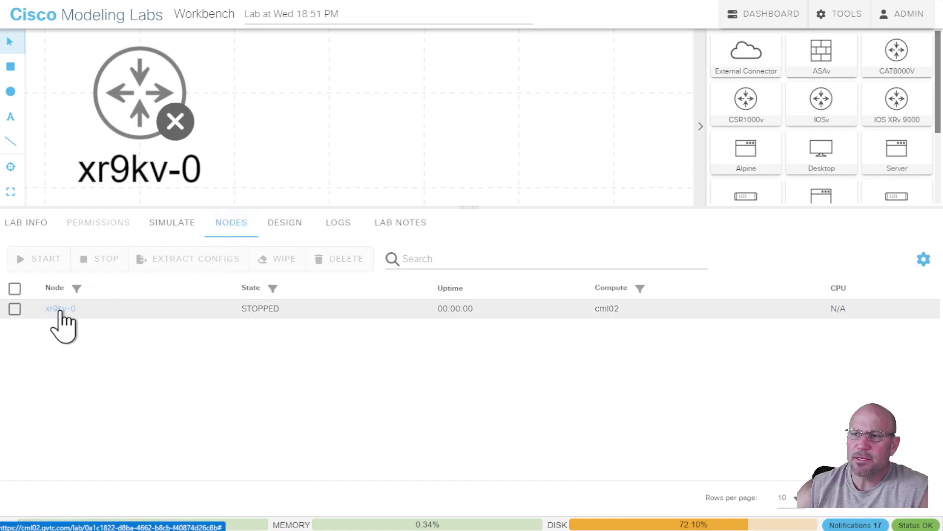
click(59, 308)
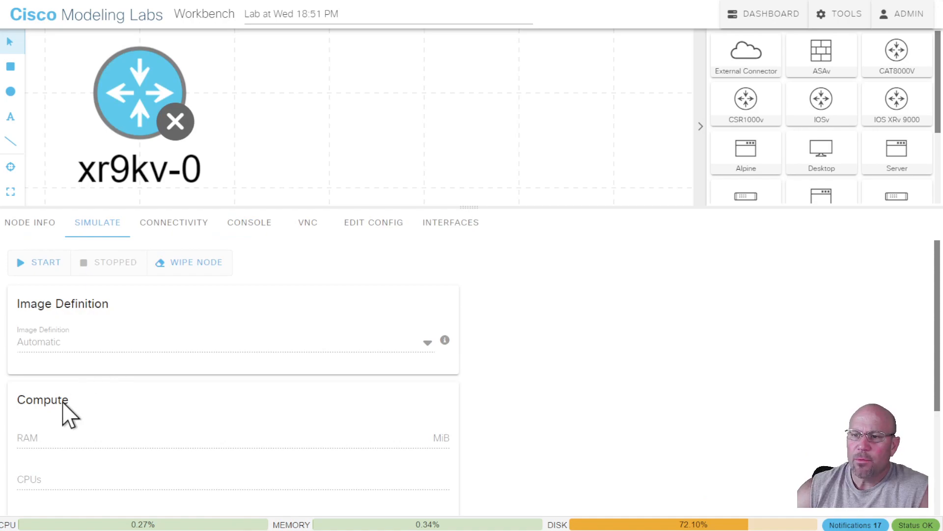
scroll(down, 3)
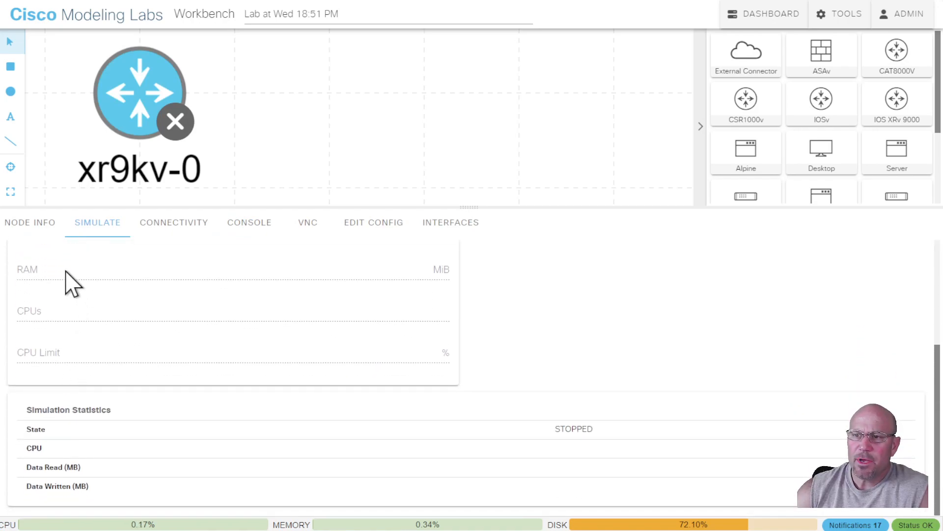
mouse_move(57, 352)
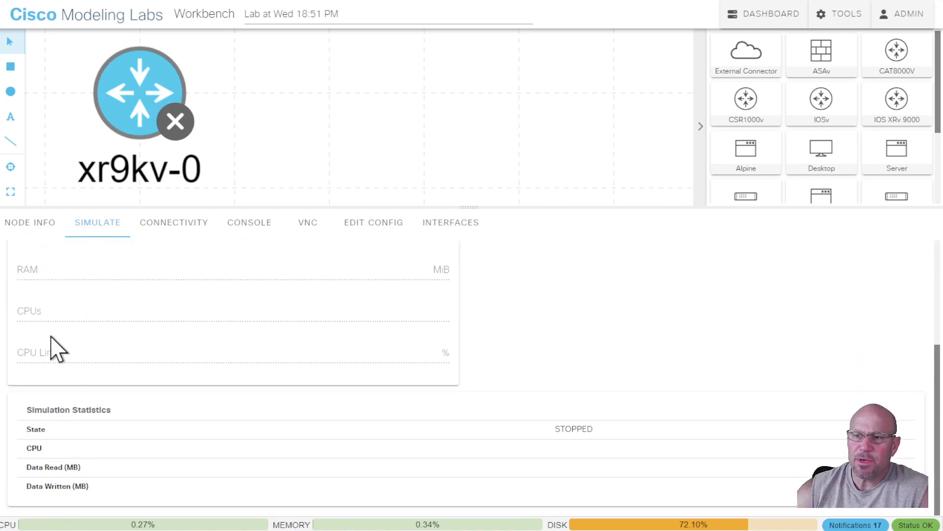
mouse_move(57, 361)
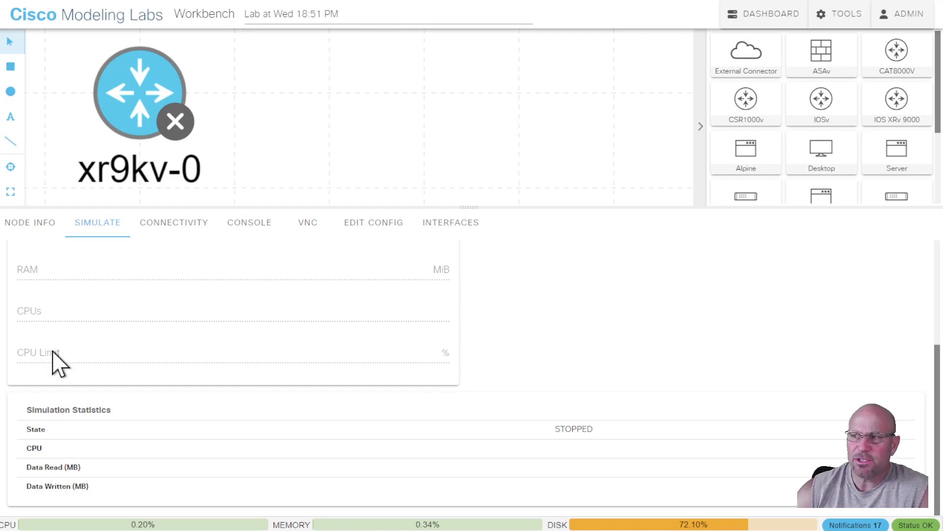
scroll(up, 3)
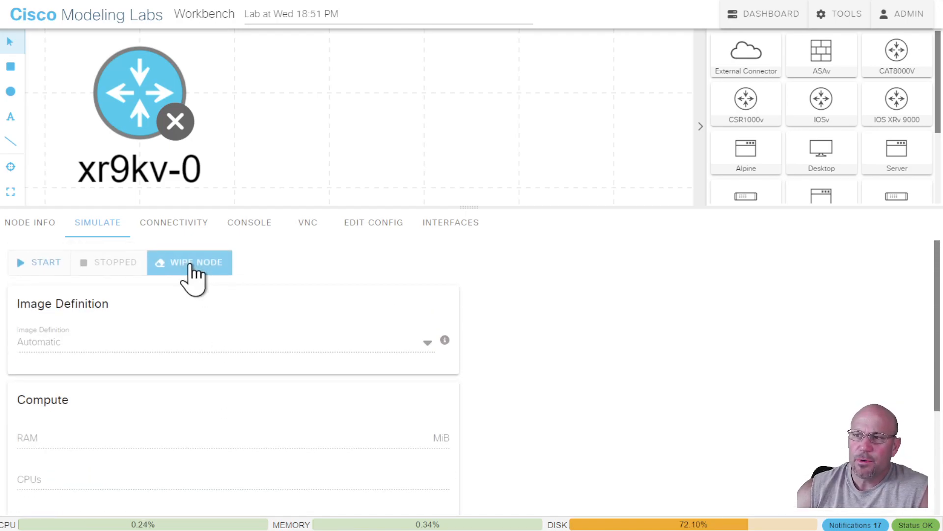
- Confirm a wipe of xr9kv-0 and apply 32768 MiB in the RAM field
click(190, 262)
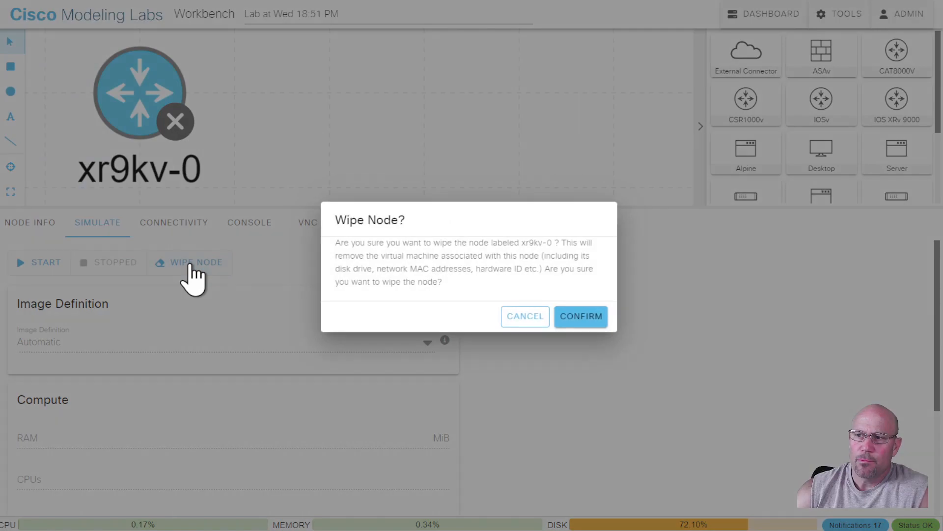
mouse_move(581, 316)
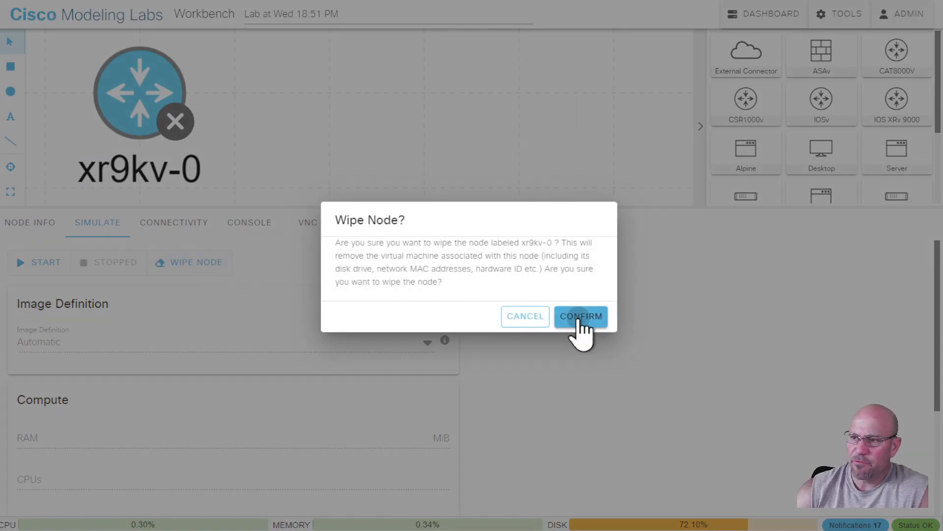
click(580, 316)
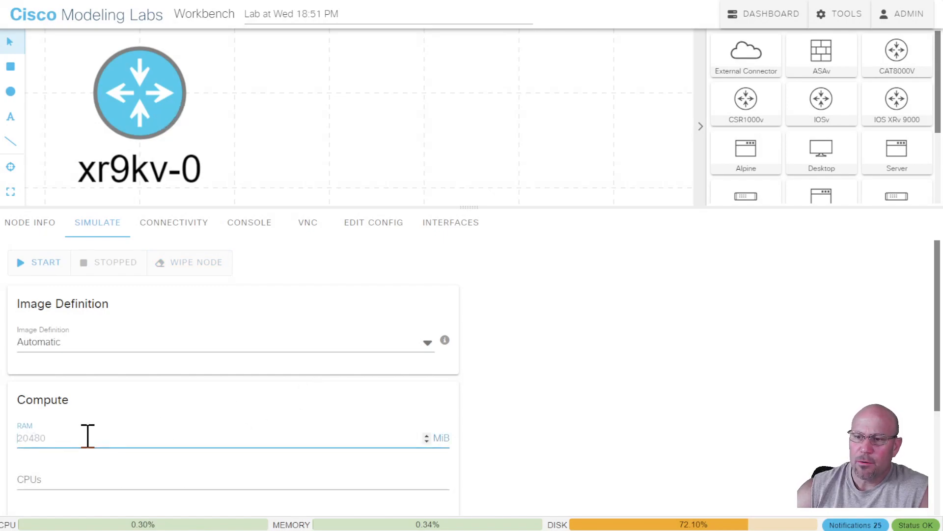
scroll(down, 3)
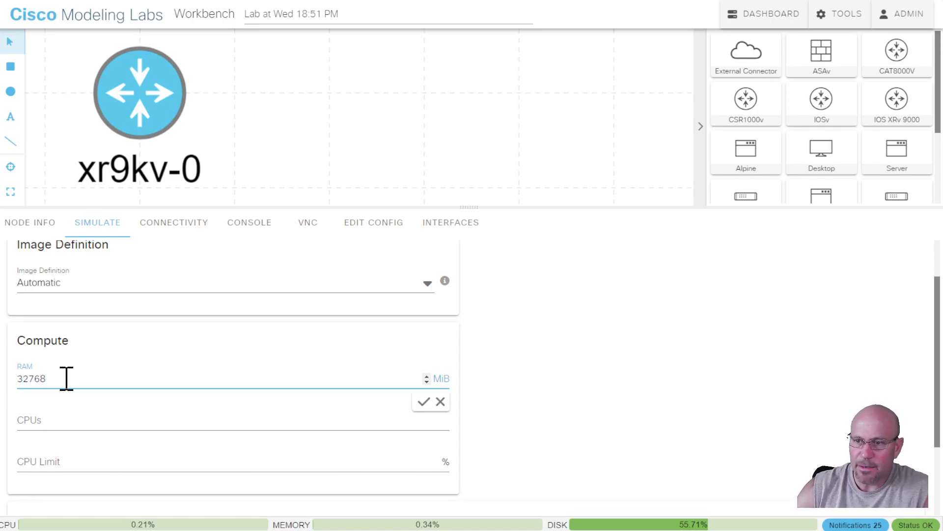
mouse_move(423, 403)
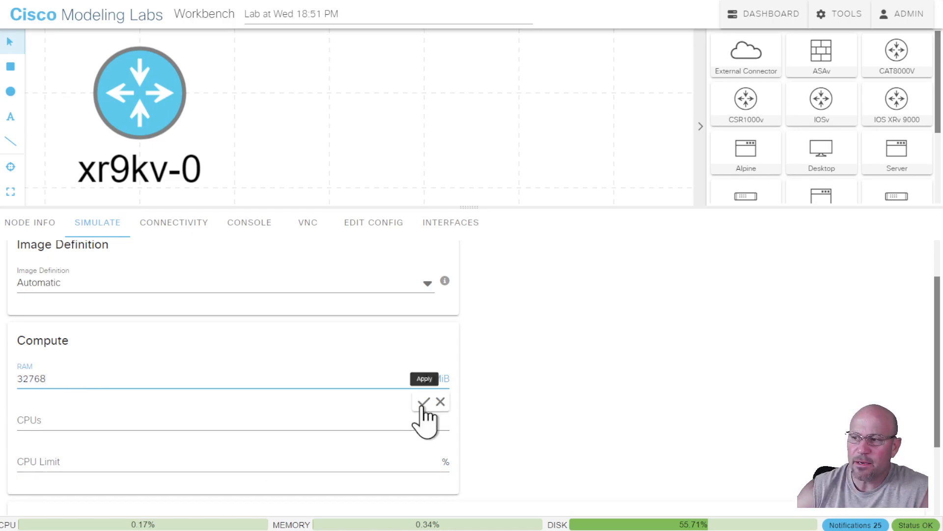
click(423, 402)
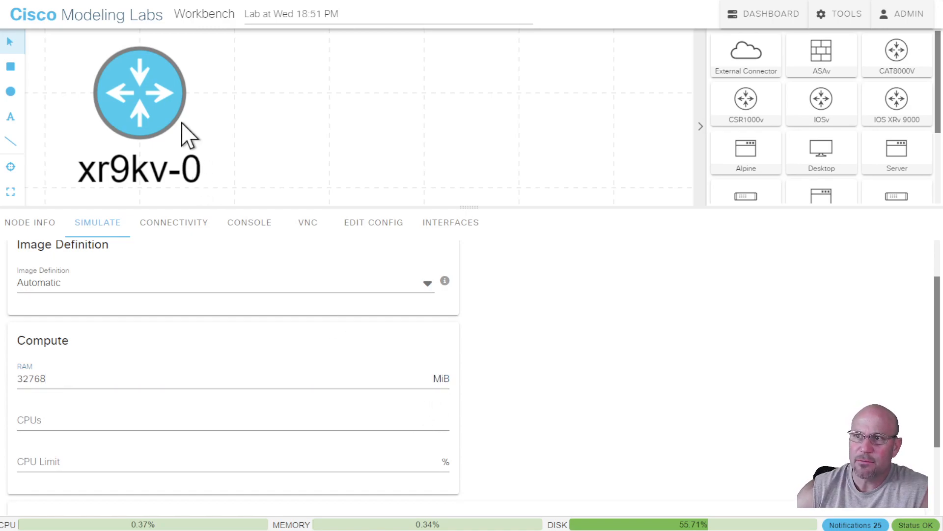
right_click(138, 93)
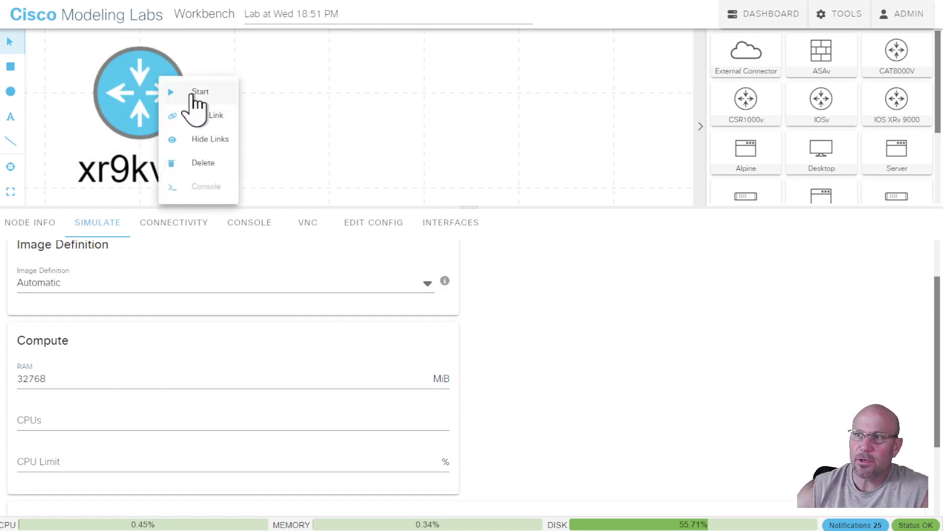
- Start xr9kv-0, open its serial console, and start the boot stopwatch
click(200, 92)
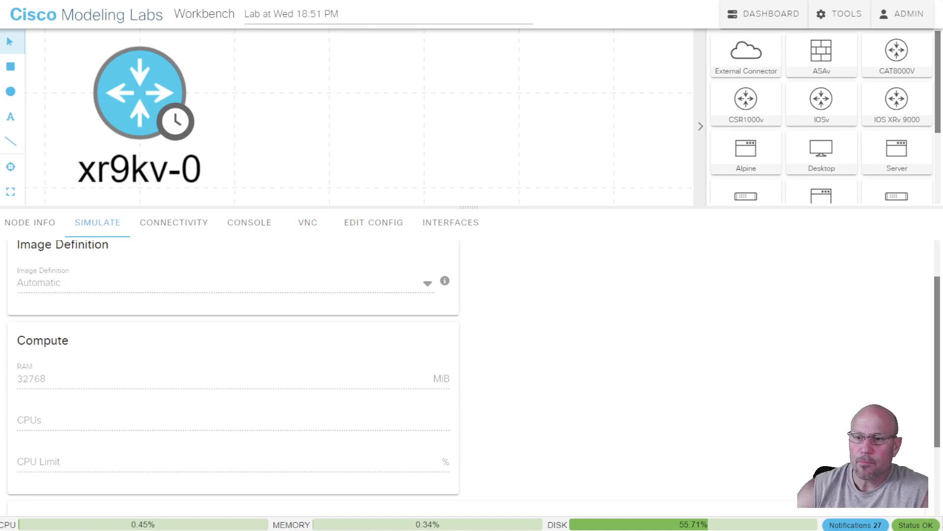
right_click(138, 93)
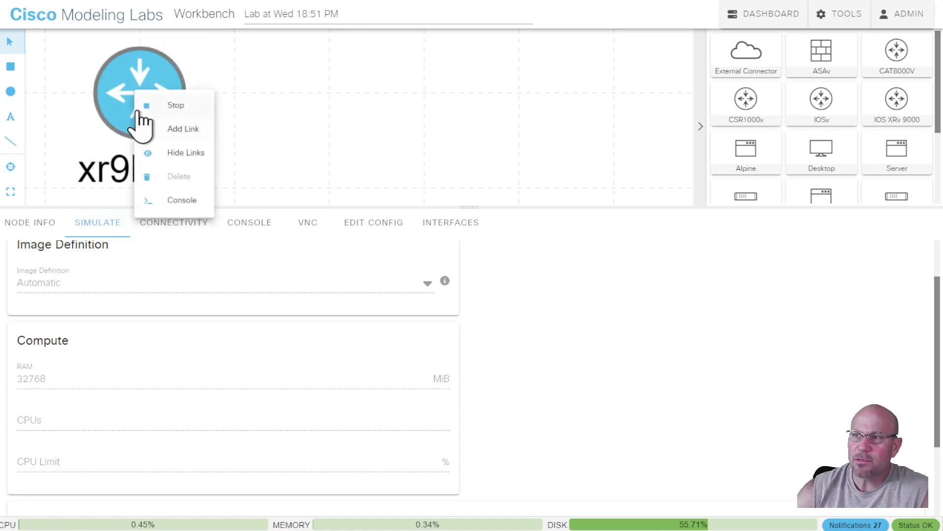
click(182, 200)
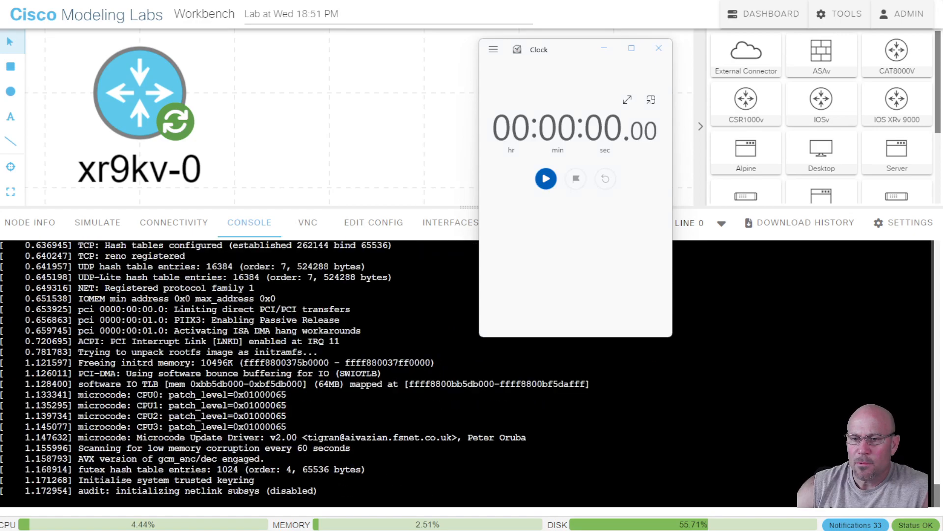
click(545, 179)
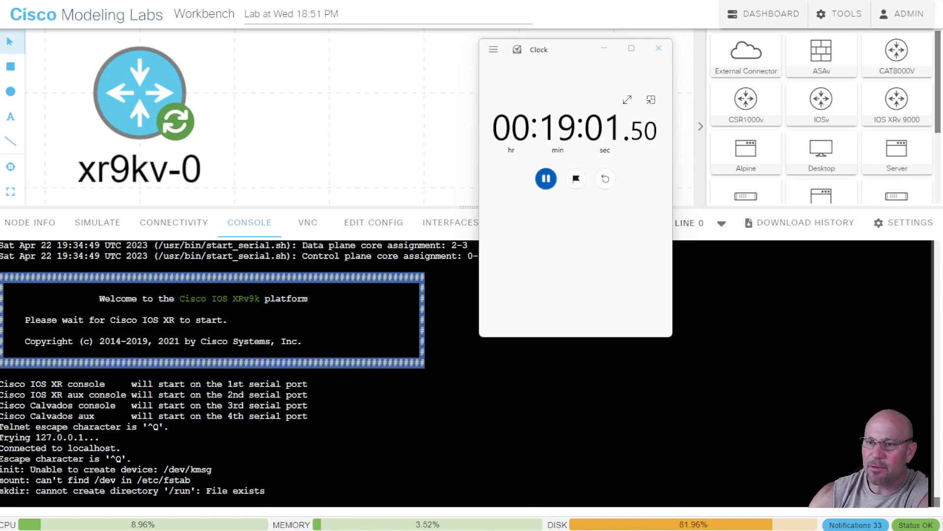
- Open xr9kv-0's Simulate settings, confirm a node wipe, and set RAM to 49152 MiB
click(659, 48)
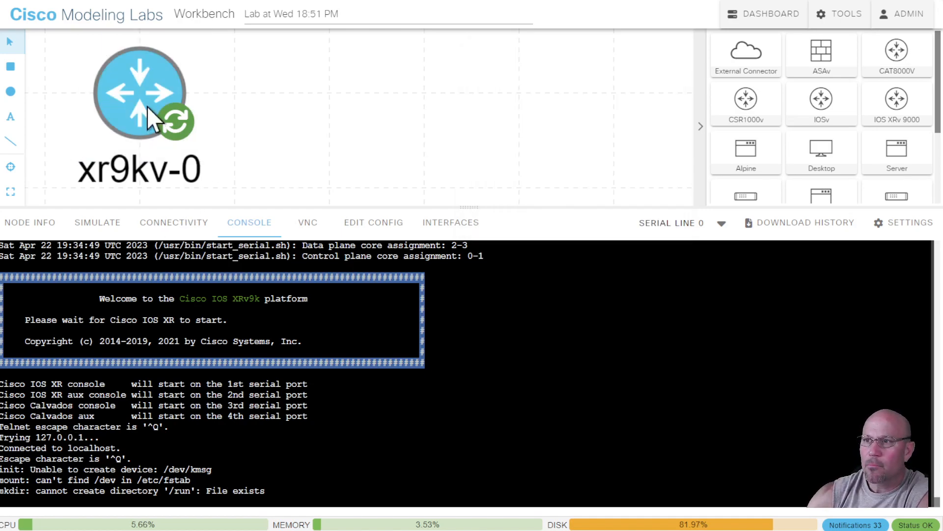
mouse_move(157, 199)
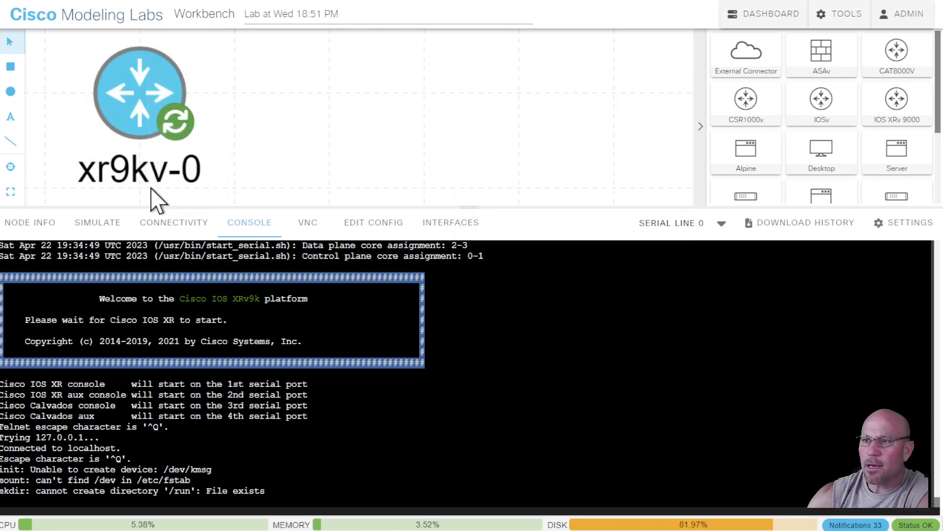
click(30, 222)
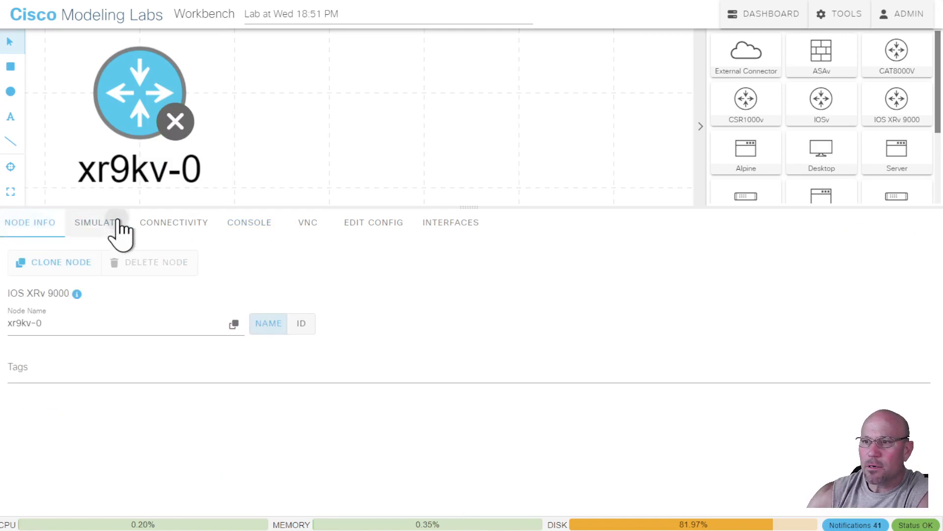
click(97, 223)
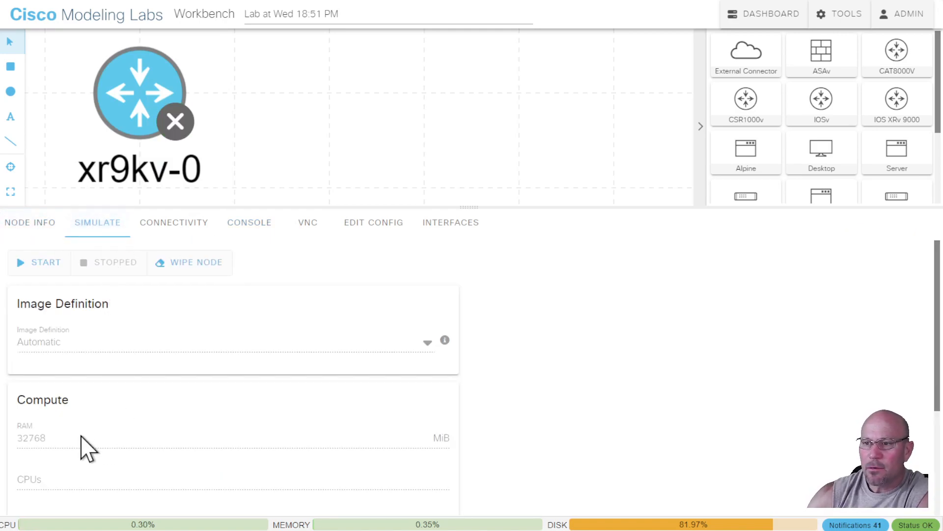
click(188, 262)
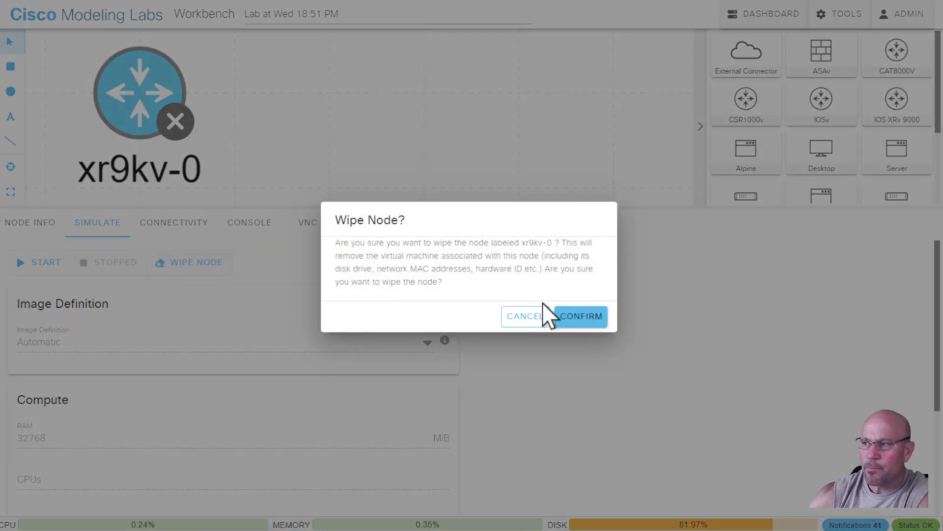
click(523, 316)
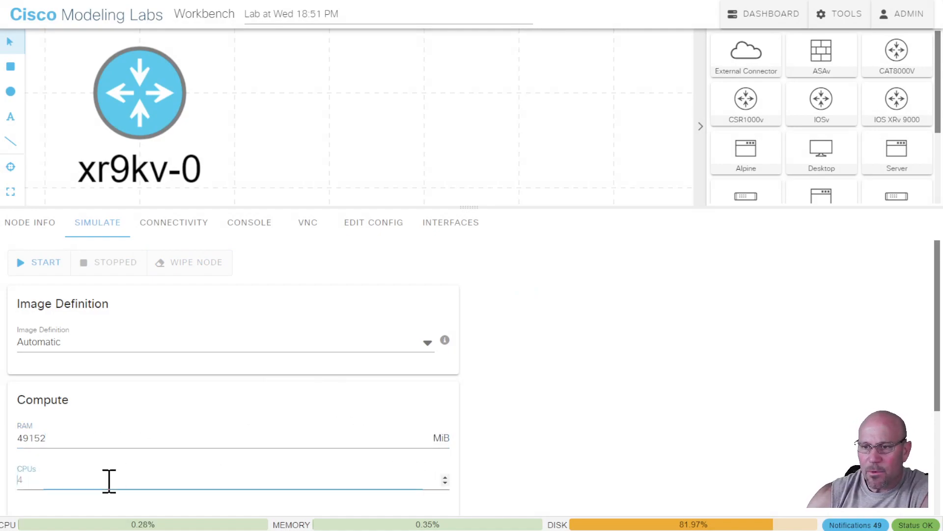
mouse_move(159, 268)
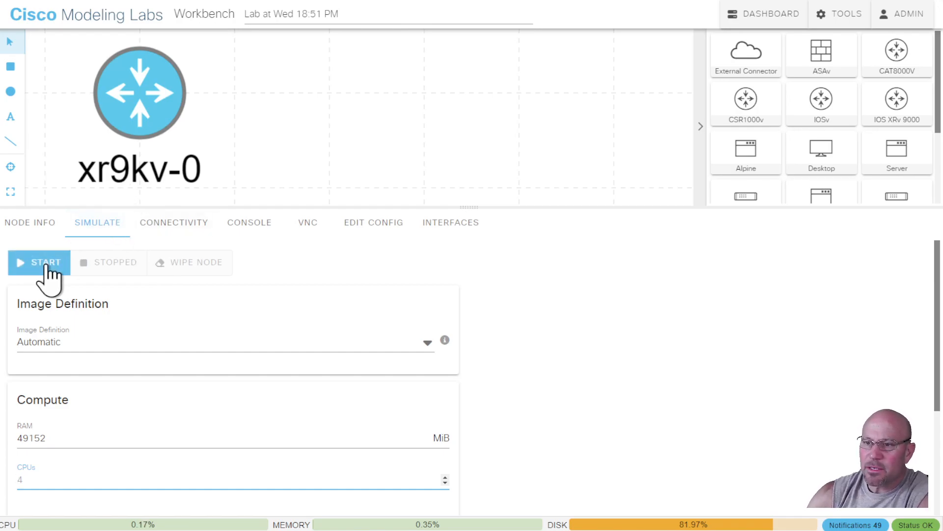
- Start xr9kv-0 with 49152 MiB RAM and follow its Console tab boot log
click(38, 262)
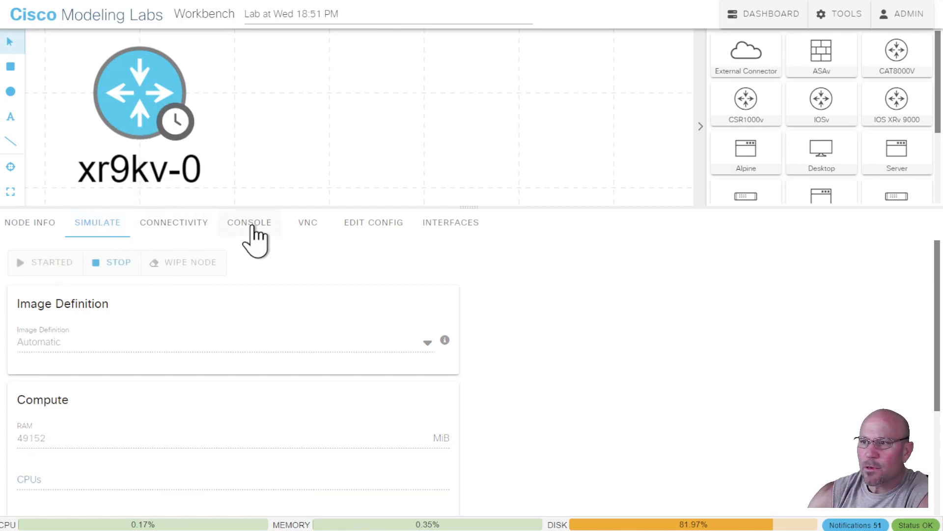
click(249, 222)
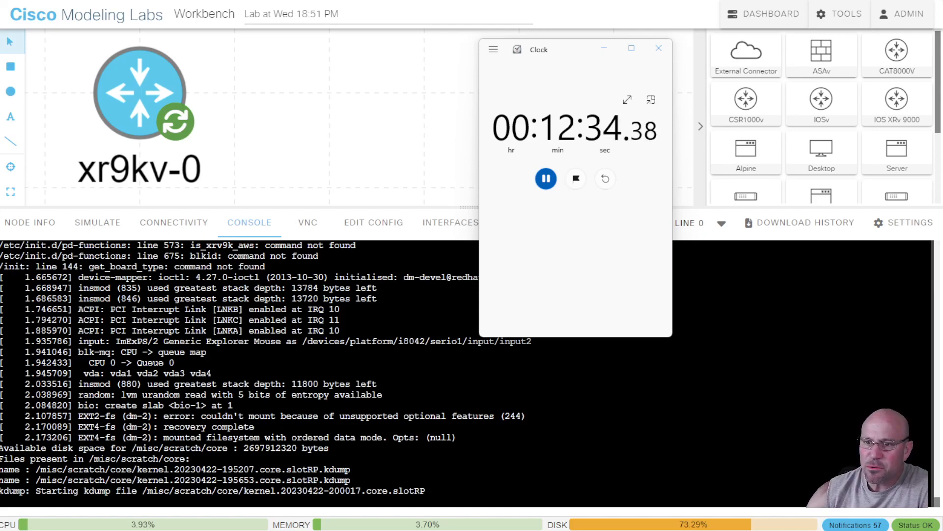
- Stop xr9kv-0, confirm a wipe on the Simulate tab, and accept 65536 MiB RAM
right_click(139, 90)
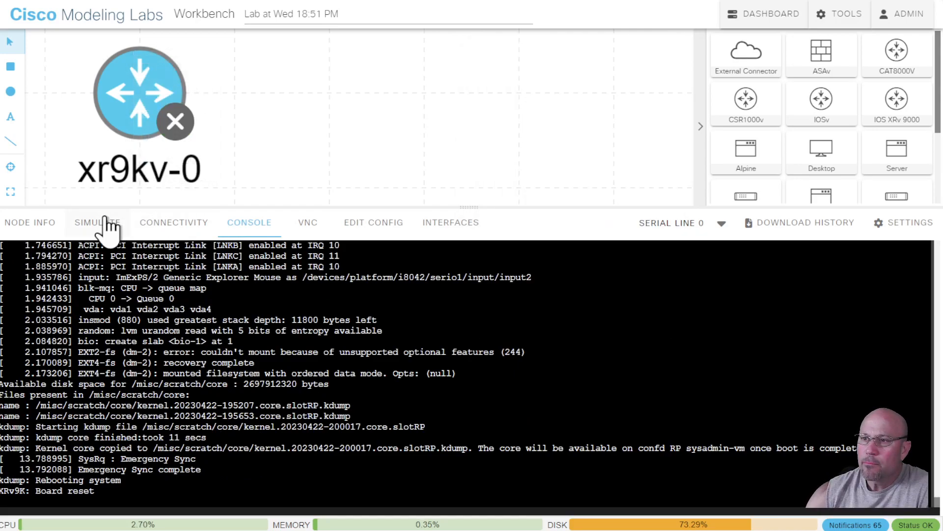
click(96, 222)
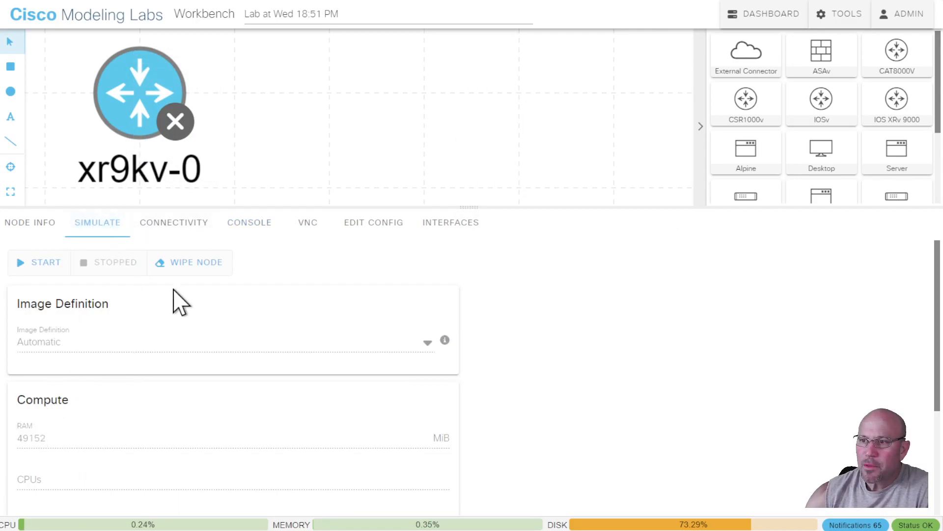
click(195, 262)
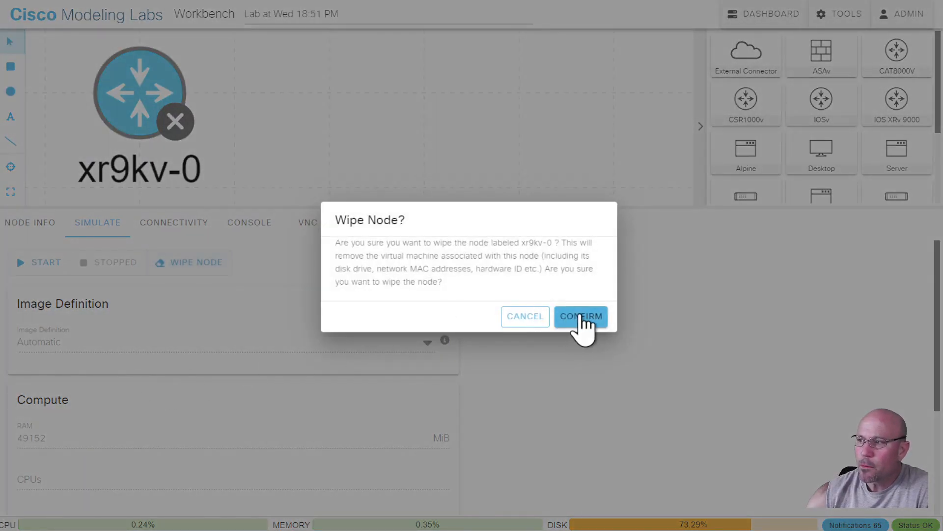
click(580, 316)
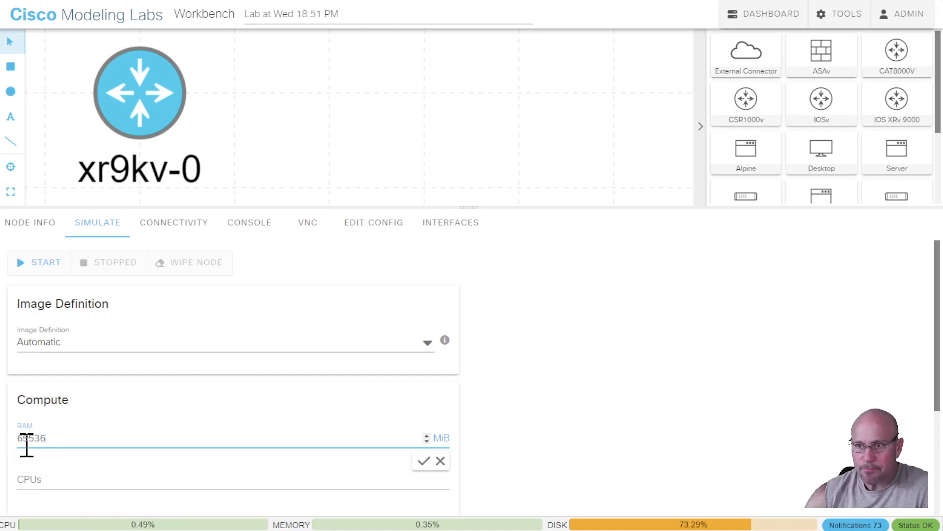
click(423, 460)
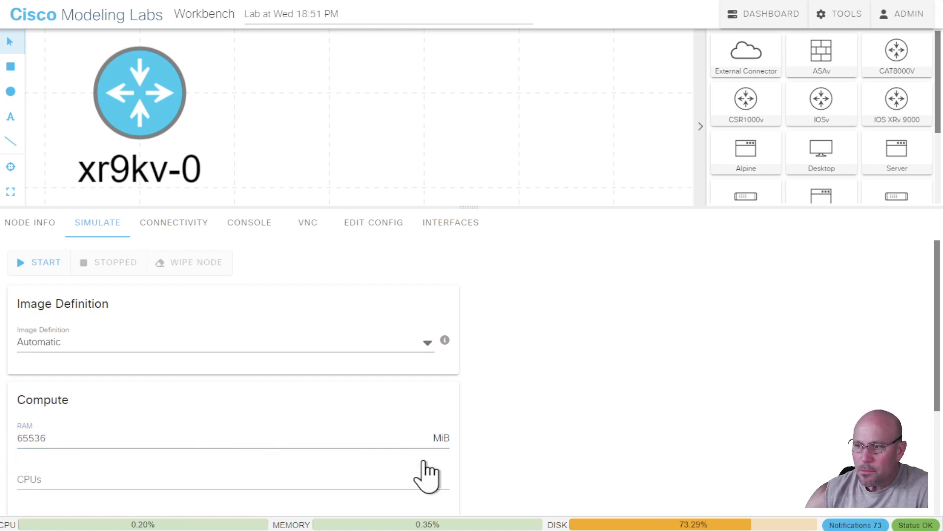
click(223, 480)
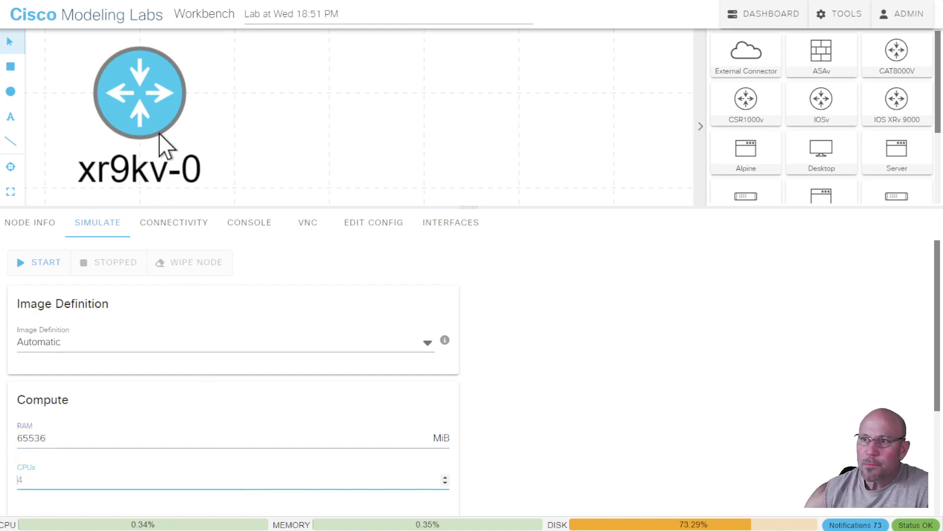
- Start xr9kv-0, watch the console reach 'Press RETURN to get started', and pause the timer
click(38, 262)
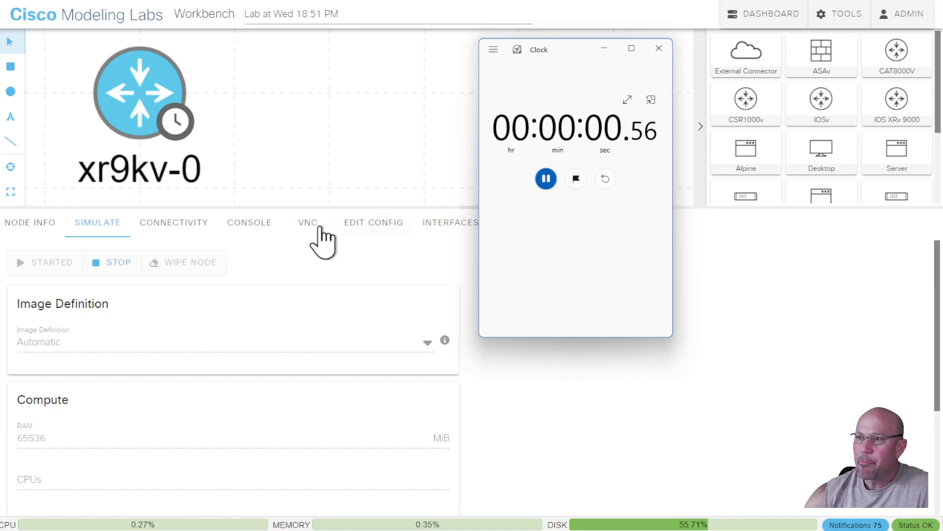
click(249, 222)
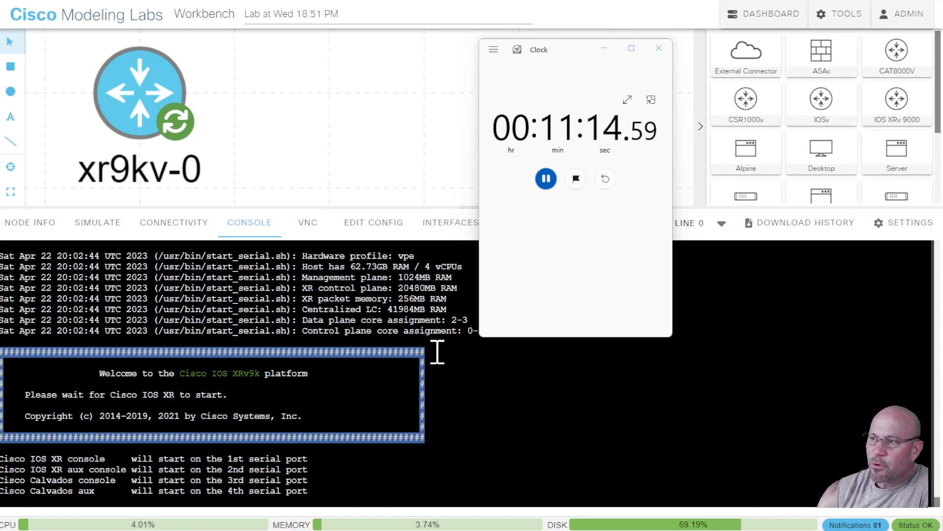
mouse_move(545, 201)
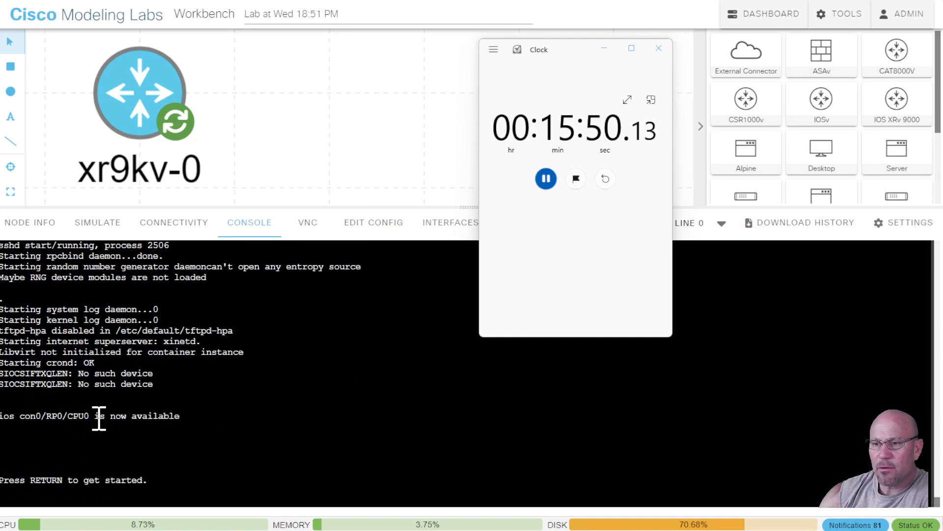
mouse_move(149, 432)
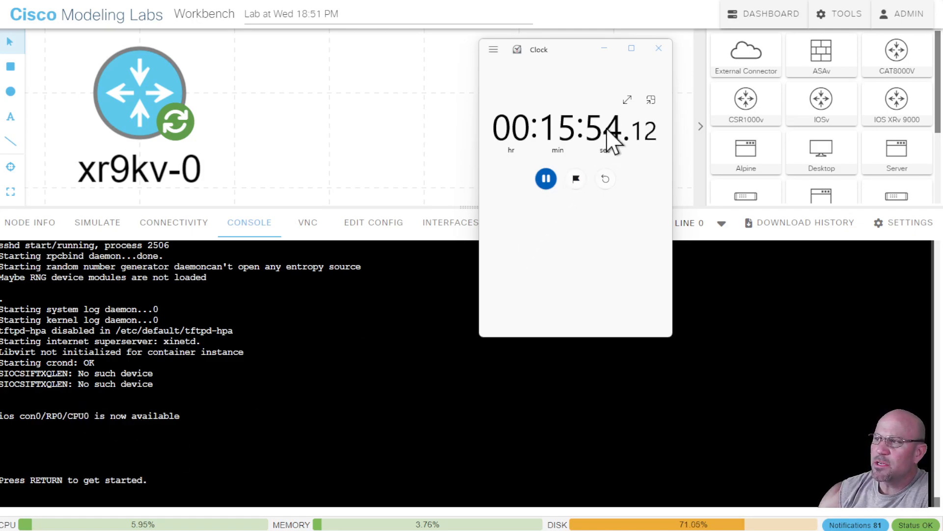
click(545, 179)
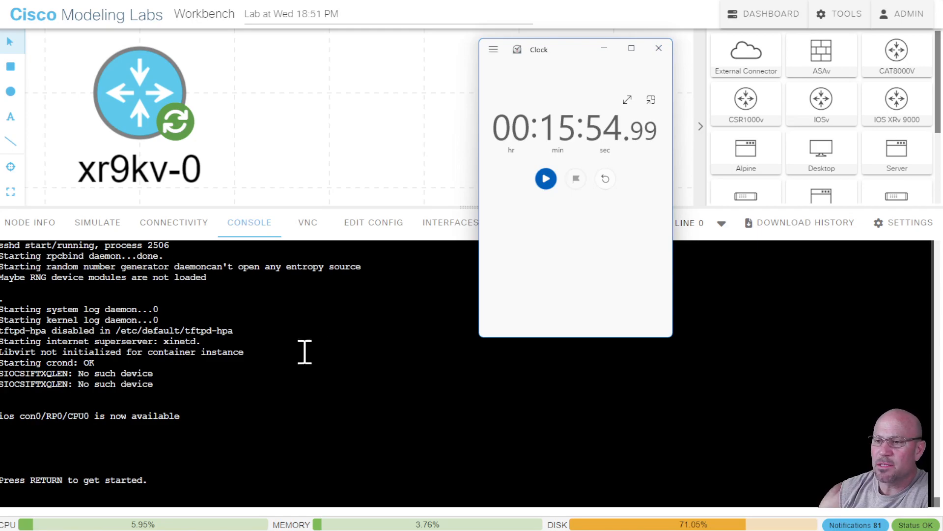
- Focus the xr9kv-0 console and wait for XR image baking to finish
click(658, 48)
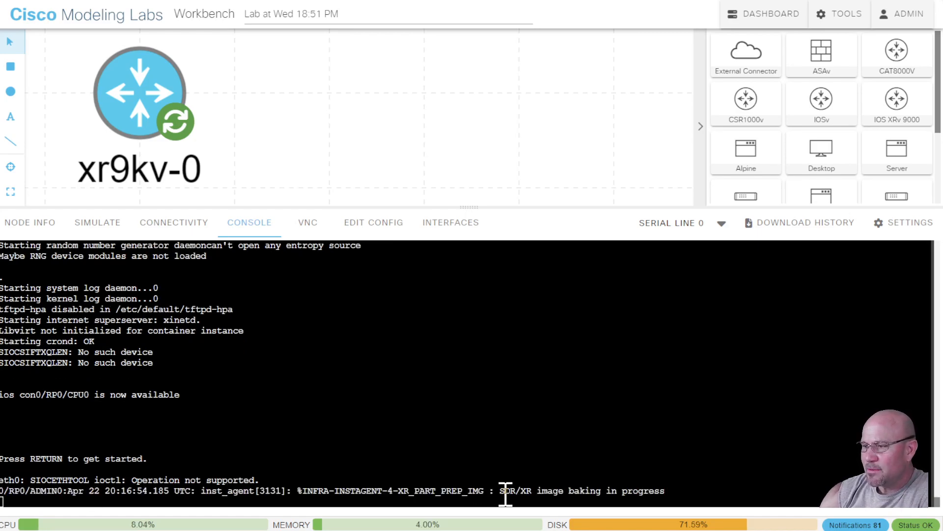
mouse_move(659, 487)
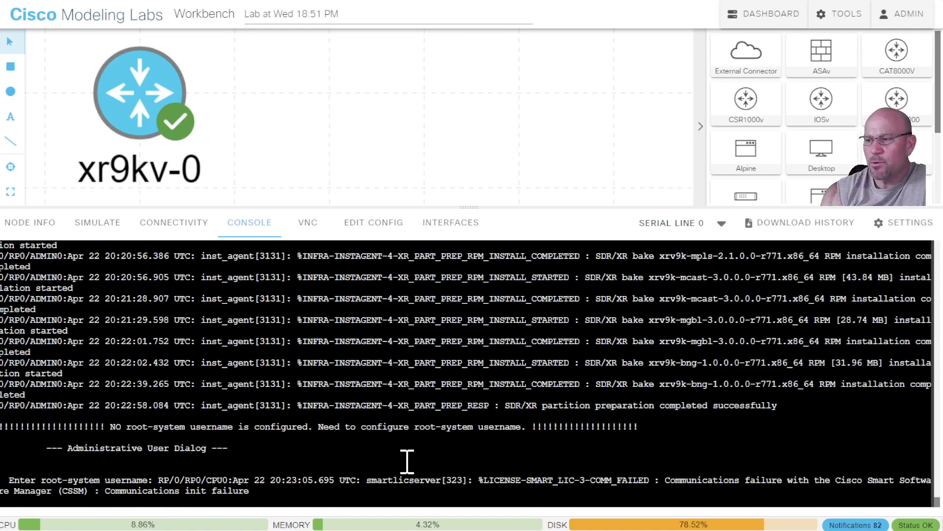
- Enter 'cisco' as the xr9kv-0 root-system username
text(cisco)
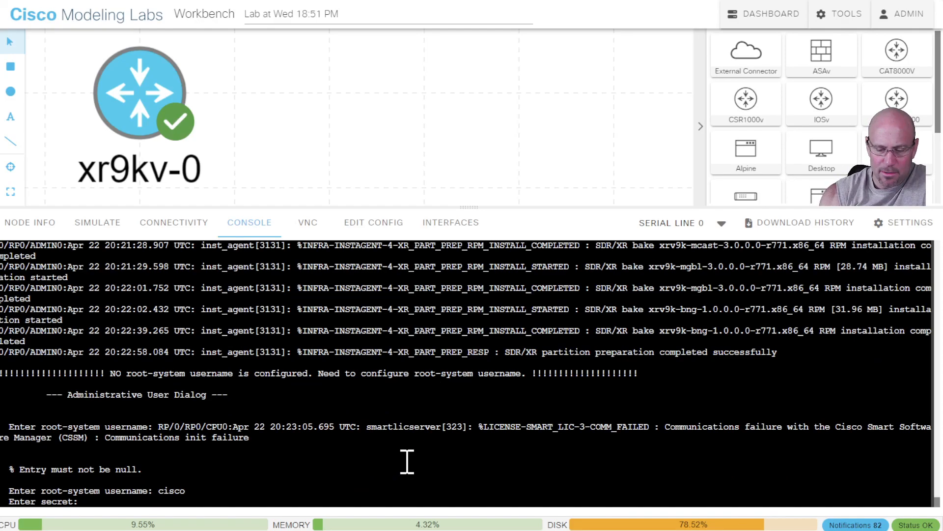
key(Return)
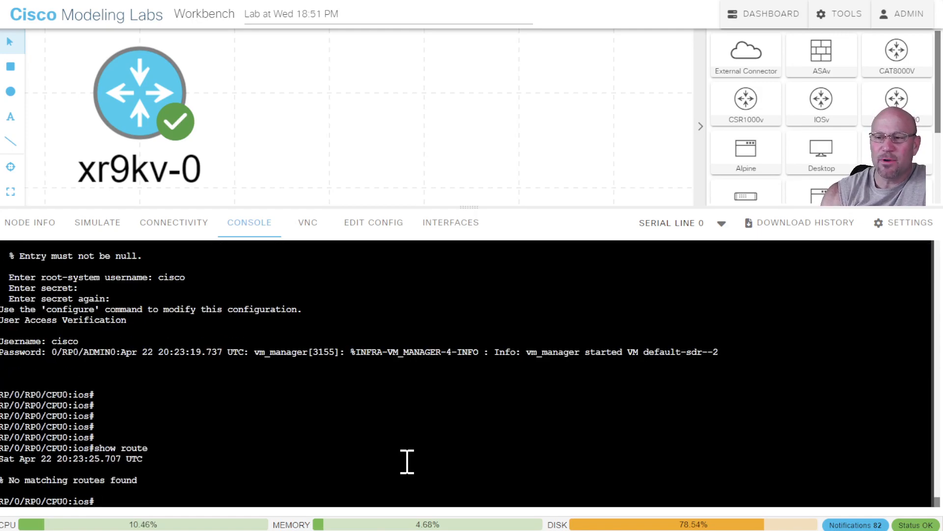
- Run 'admin sh plat' on xr9kv-0 to confirm RP0 is operational
text(sh)
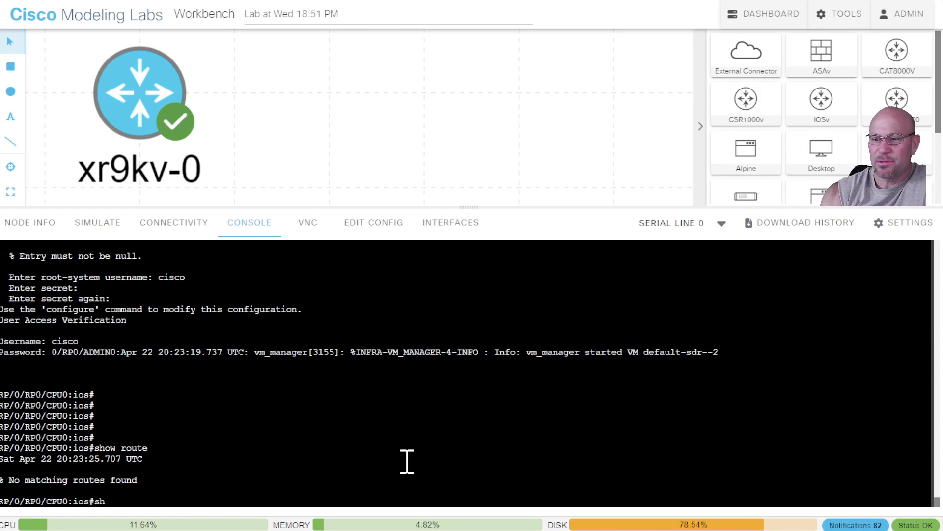
text(admin sh plat)
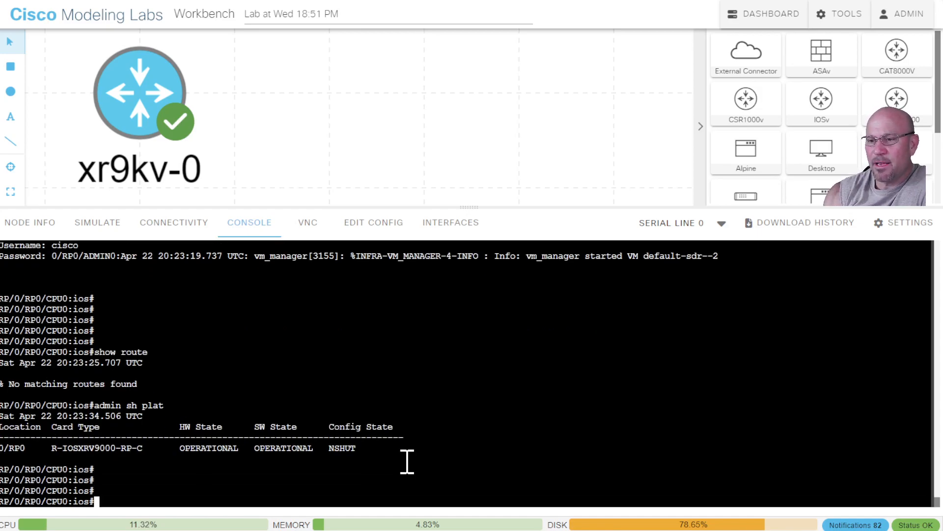
text(admin sh plat)
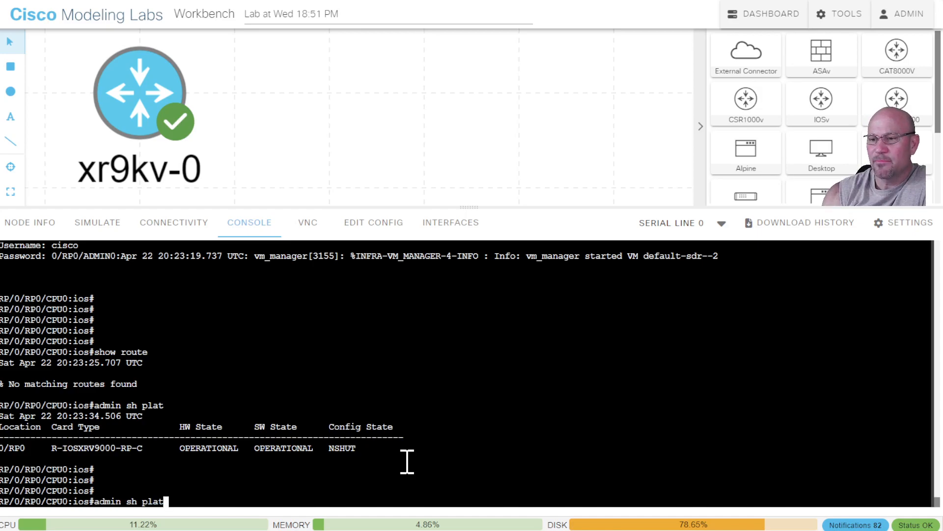
key(Return)
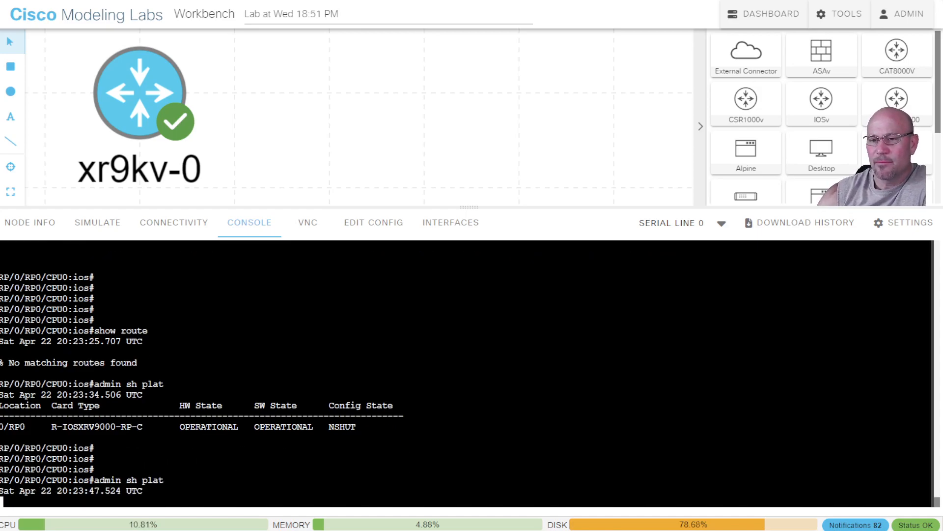